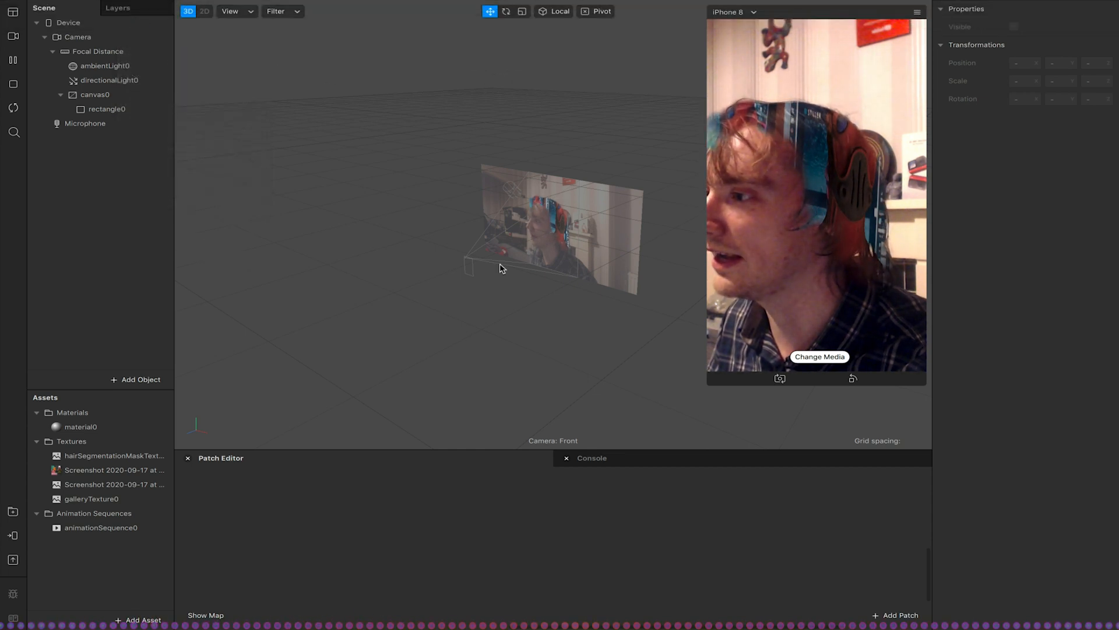
mouse_move(187, 126)
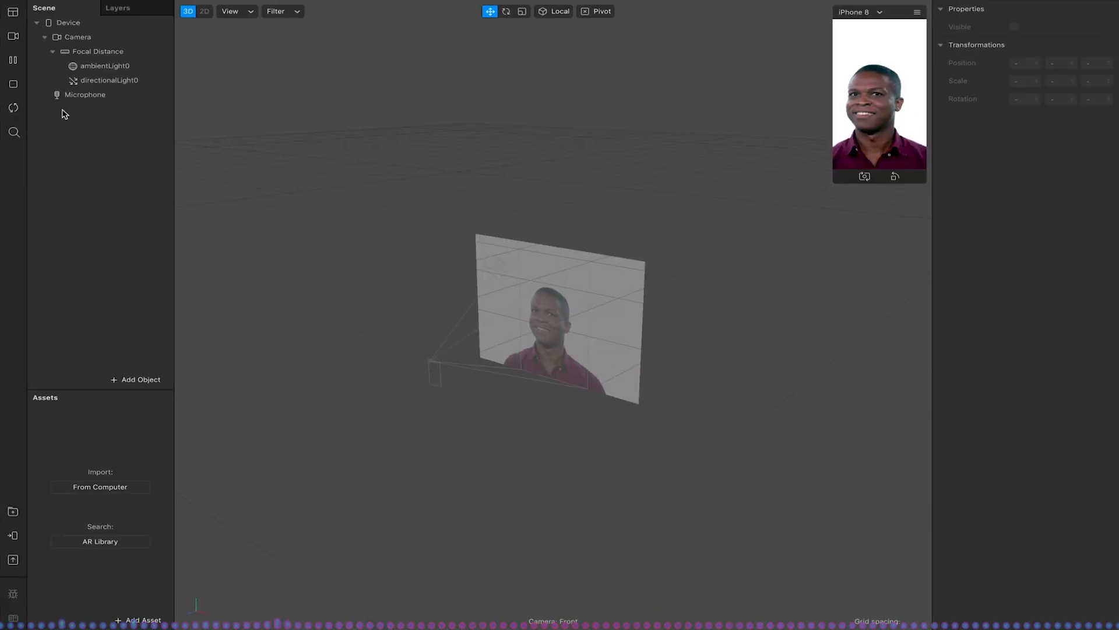
Switch the preview video source to the built-in FaceTime HD camera
left_click(77, 36)
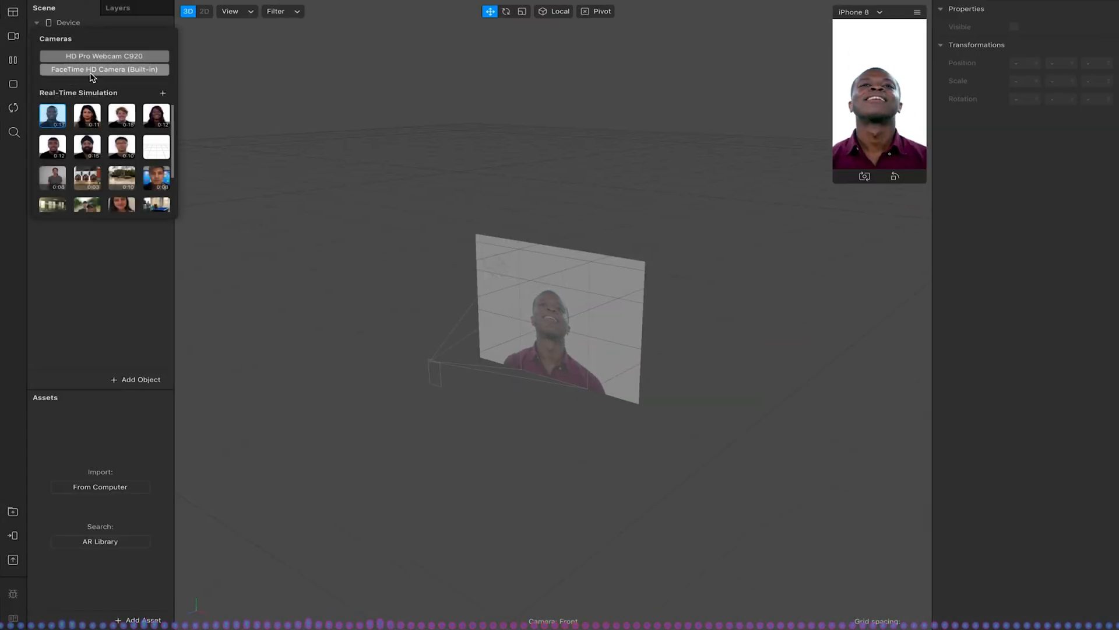
left_click(104, 69)
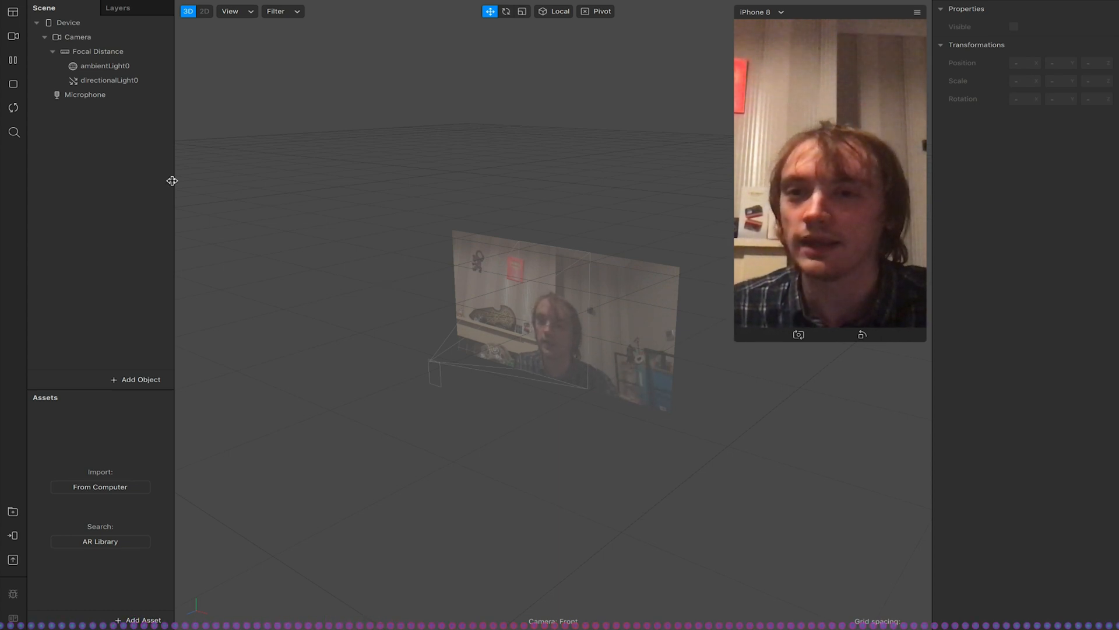
Add Hair segmentation to the scene camera and confirm removing Facebook as a platform
left_click(77, 36)
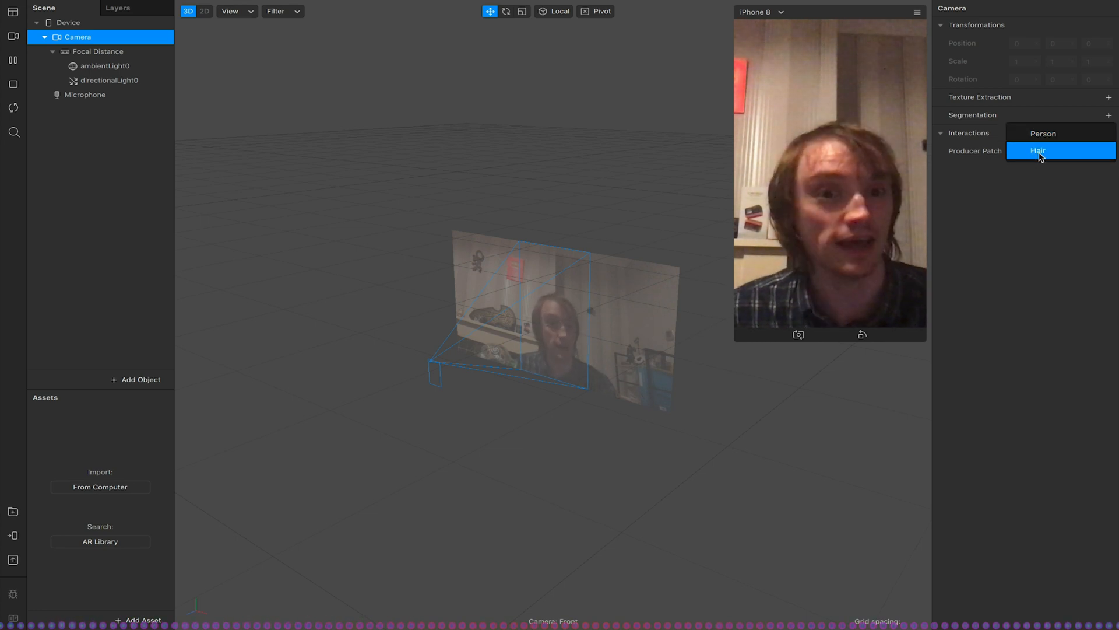
left_click(1037, 151)
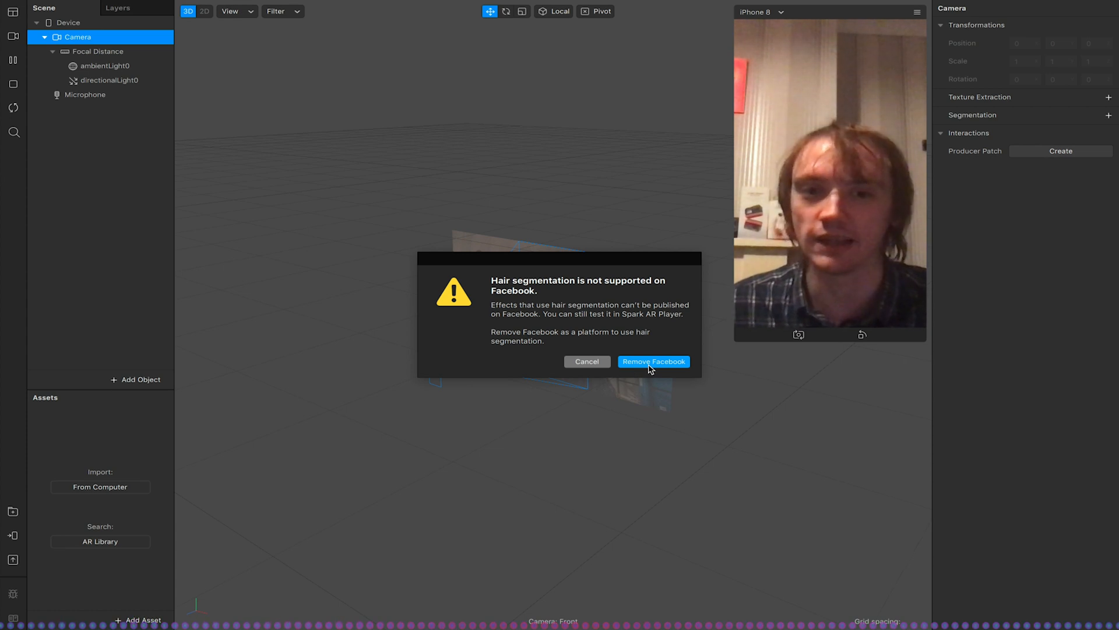
left_click(653, 362)
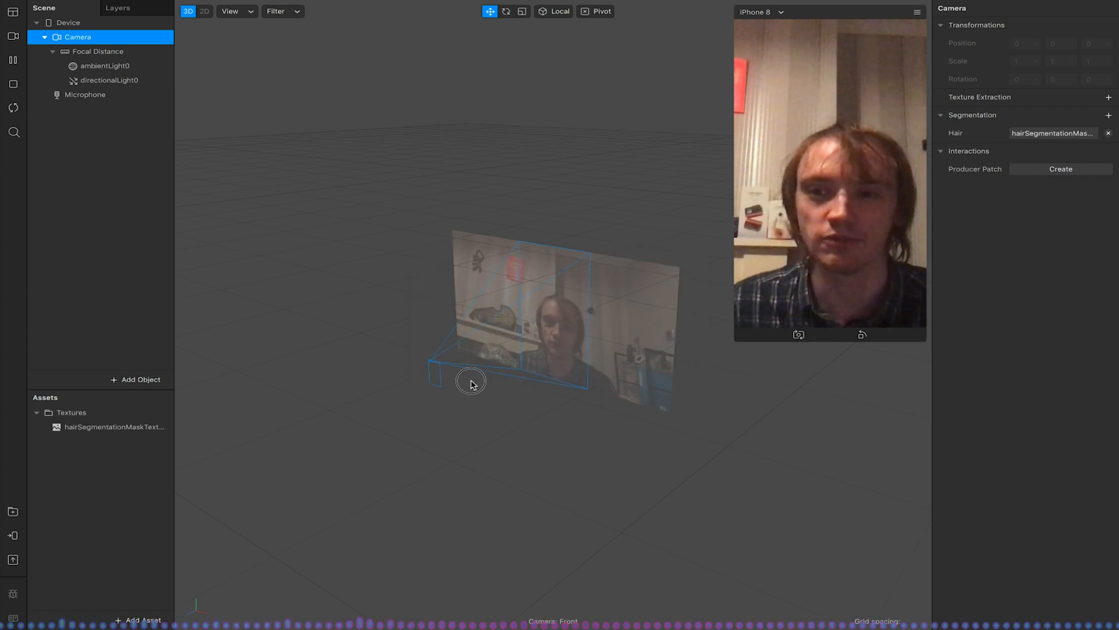
left_click(113, 427)
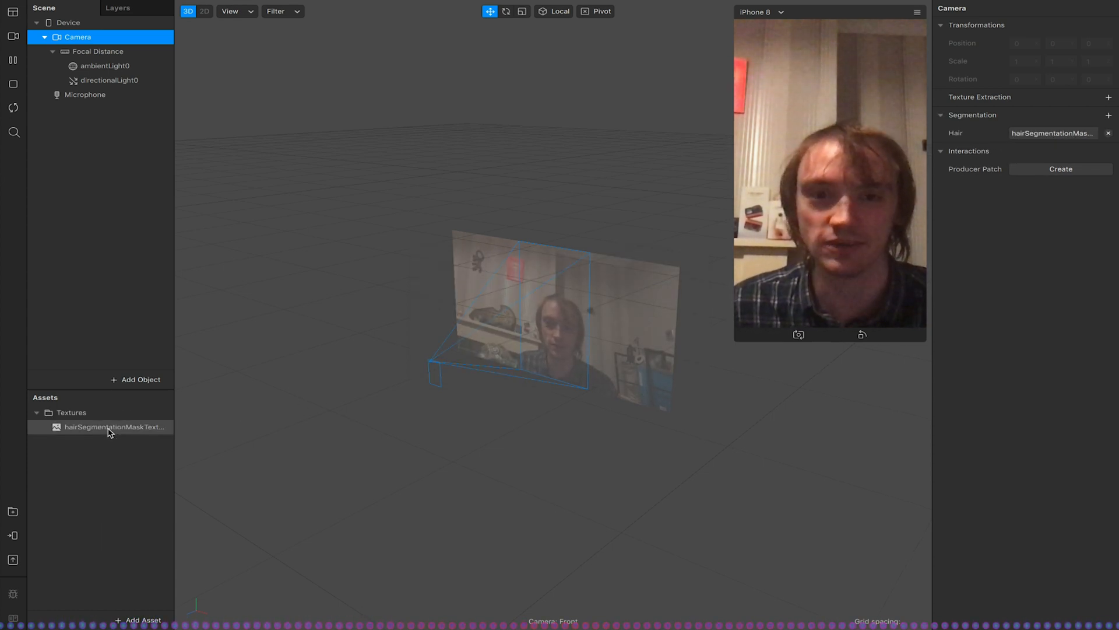
Show hairSegmentationMaskTexture's settings with edge softness 100 and mask size 1.8
left_click(111, 427)
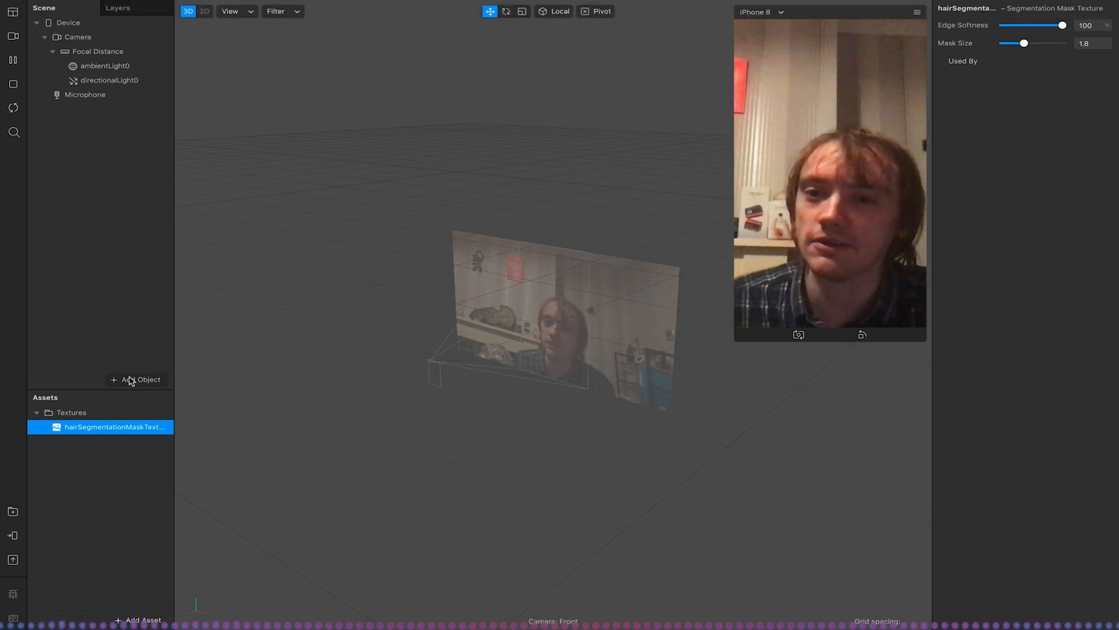
Add a rectangle to the scene and make it fill the full screen height
left_click(135, 379)
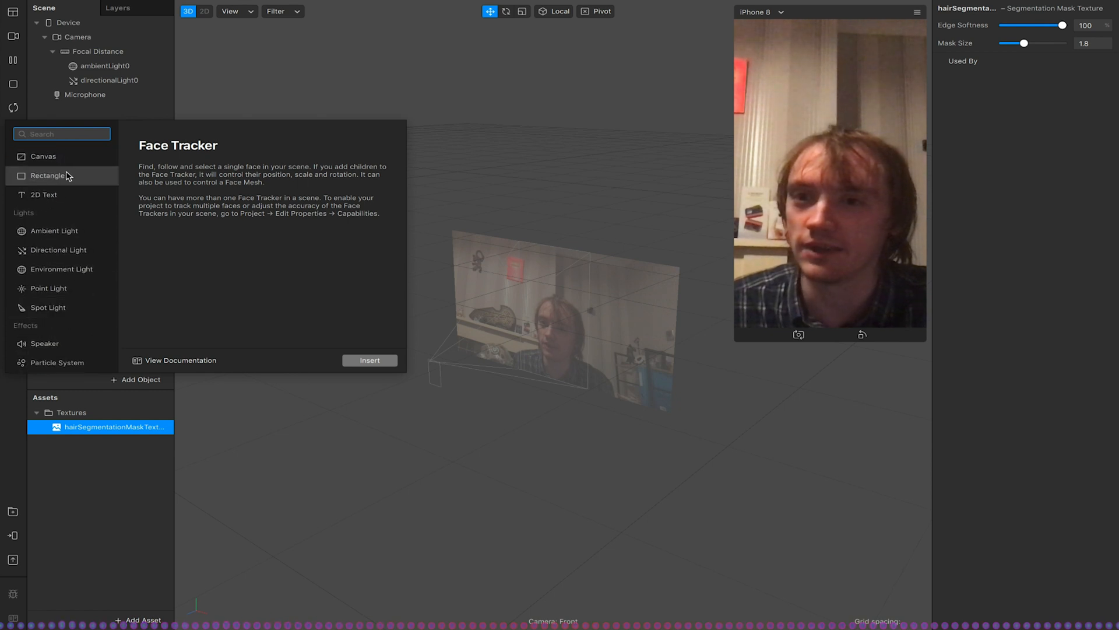
left_click(369, 360)
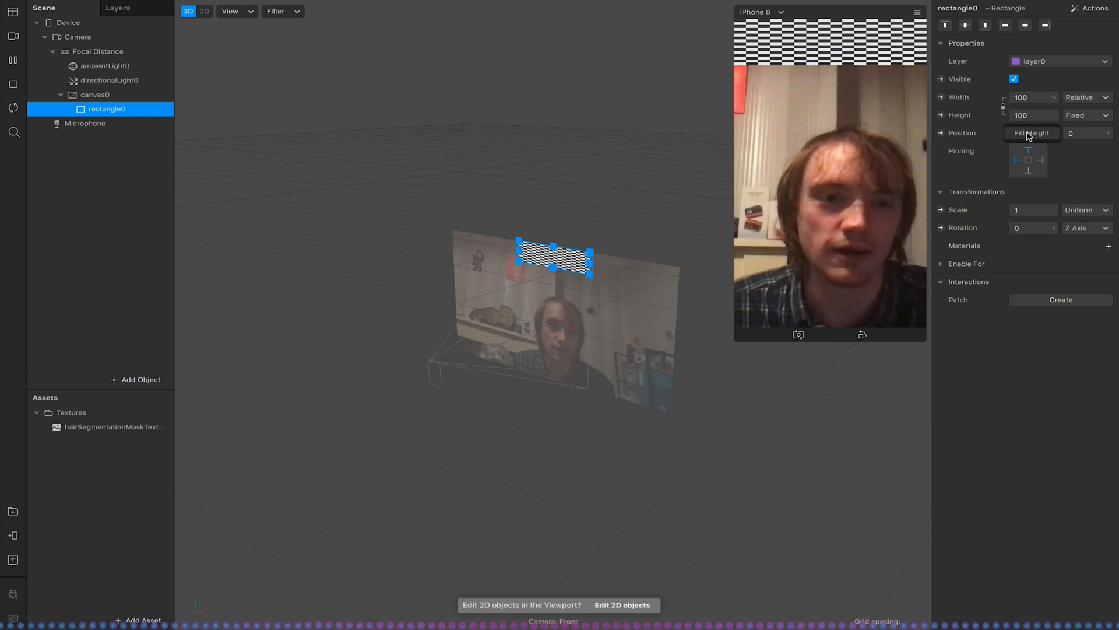
left_click(1085, 116)
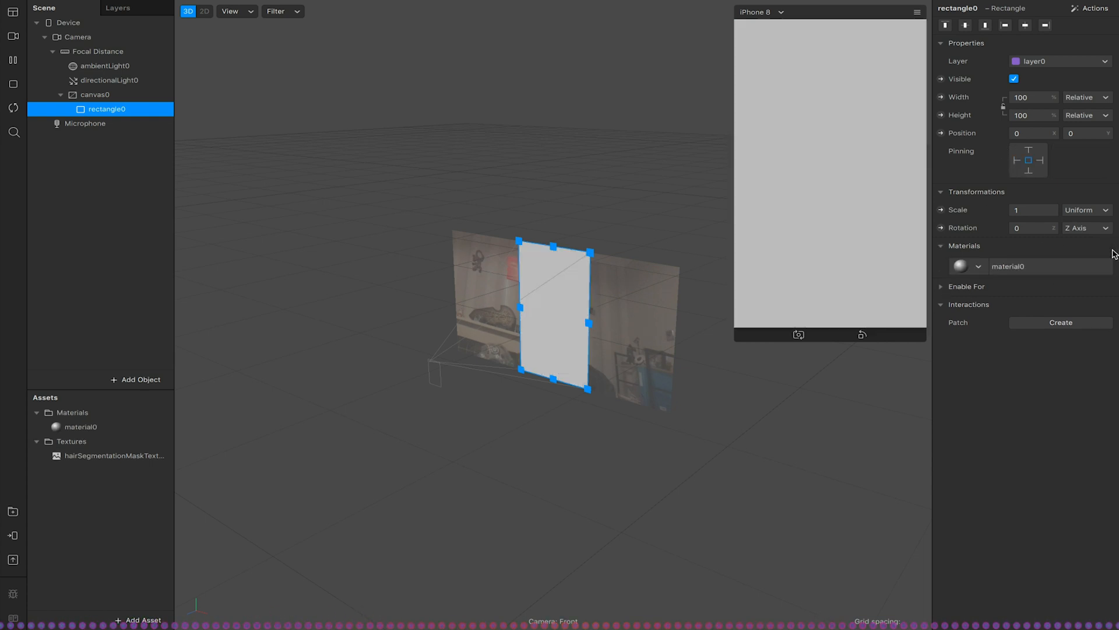
Enable Alpha on material0 with hairSegmentationMaskTexture as its alpha texture
left_click(81, 427)
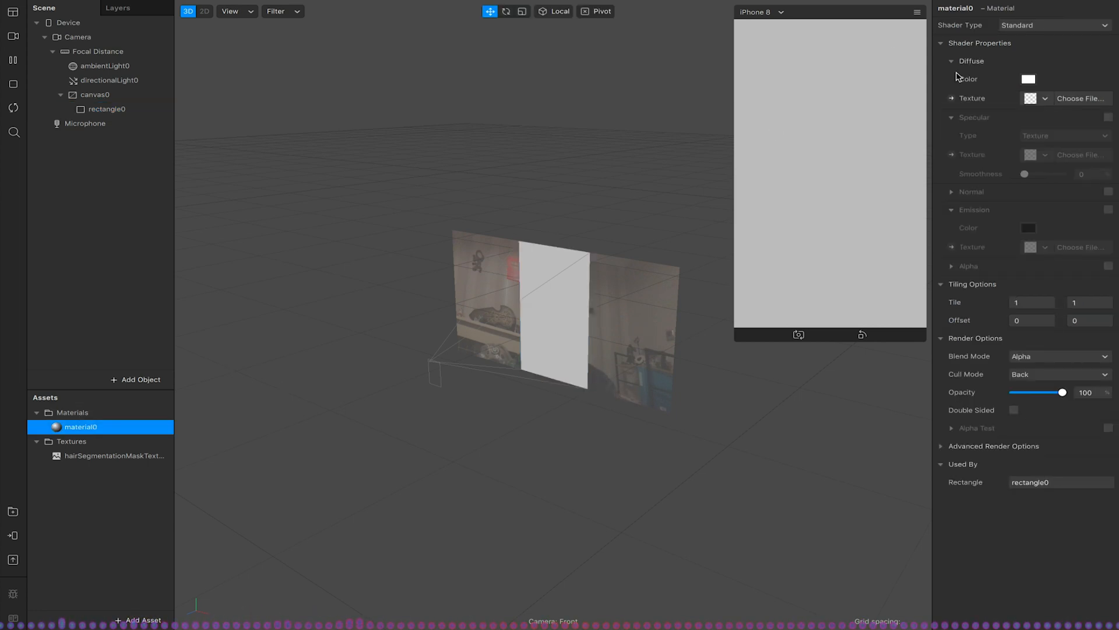
mouse_move(959, 178)
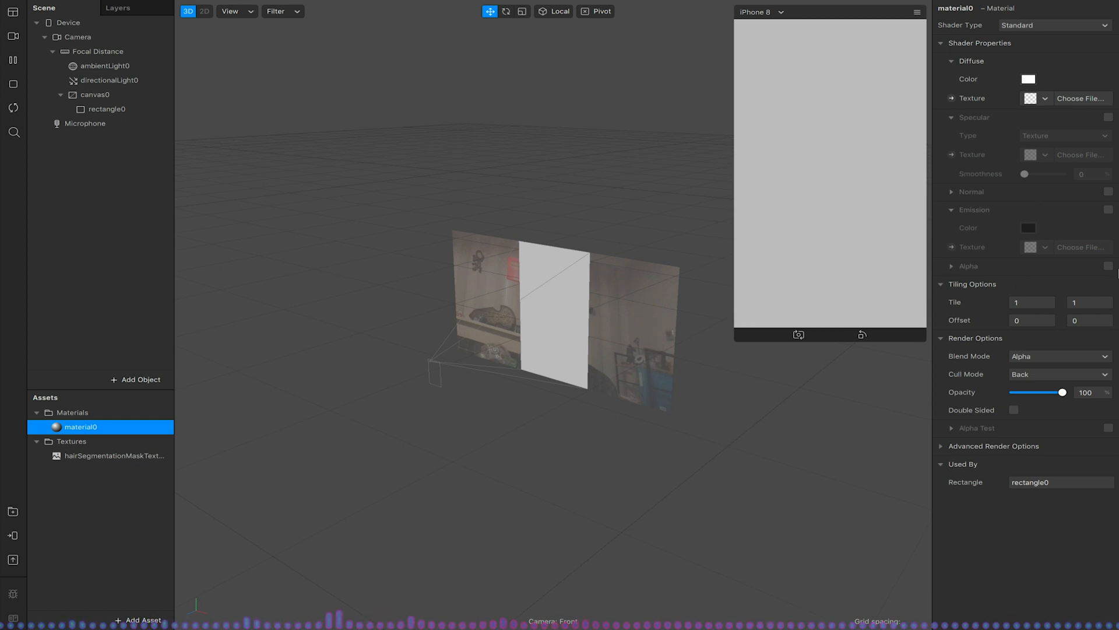
left_click(1107, 266)
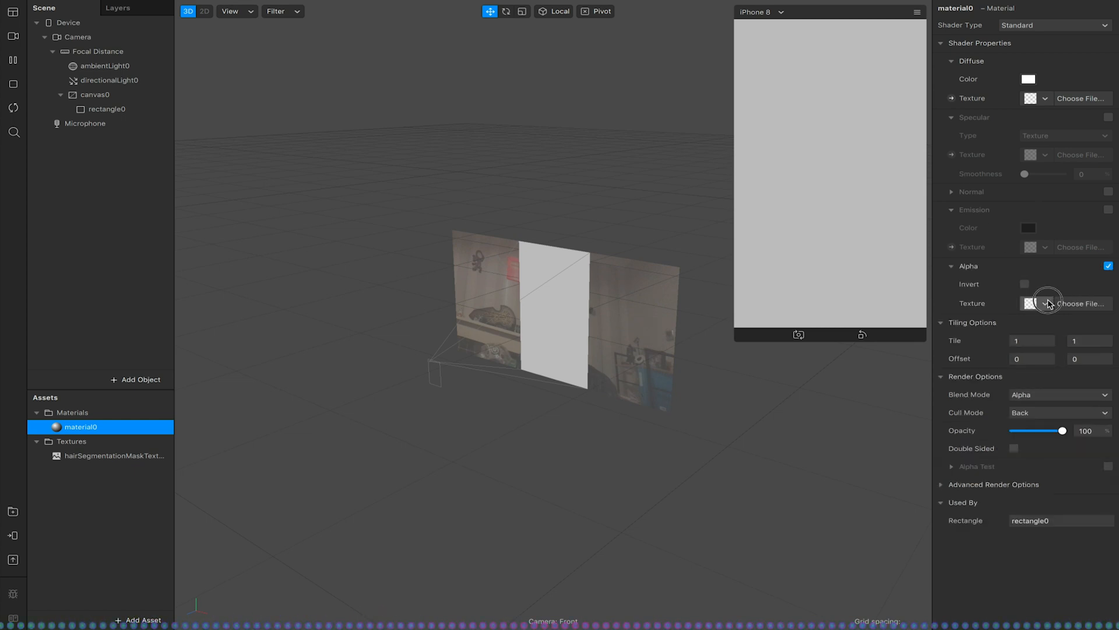
left_click(1045, 303)
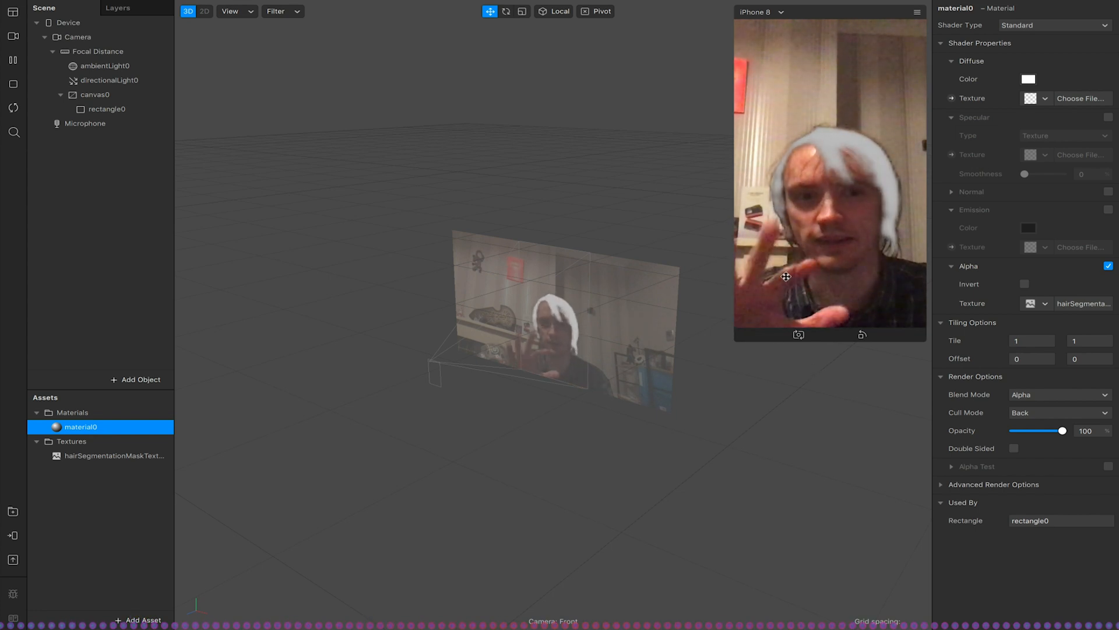
left_click(106, 109)
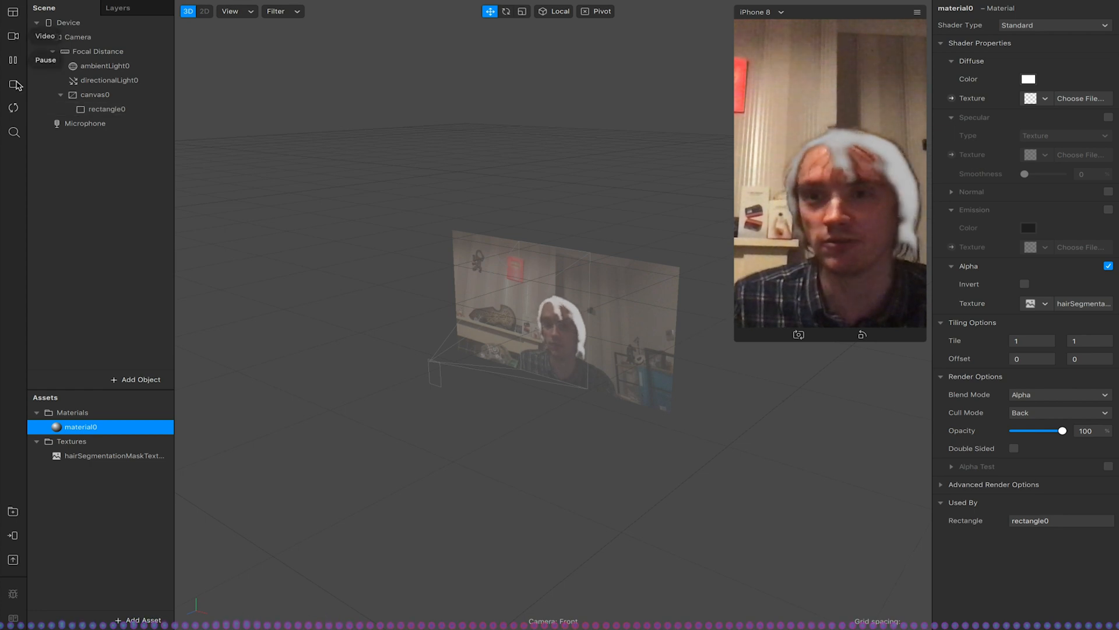
Change the preview video source to the HD Pro Webcam C920
left_click(77, 36)
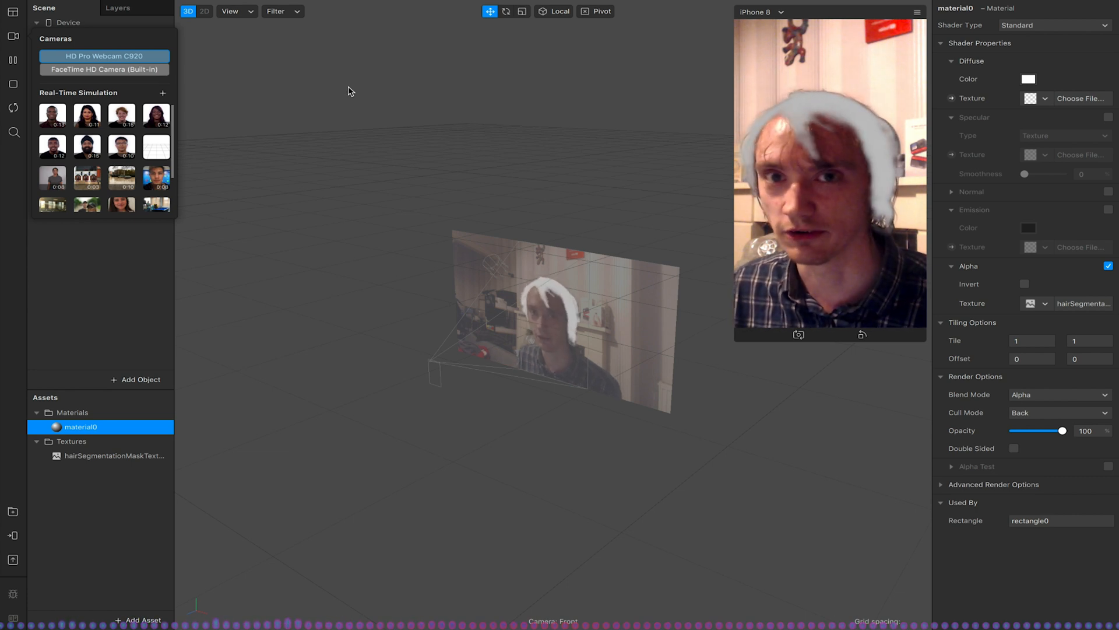
left_click(115, 456)
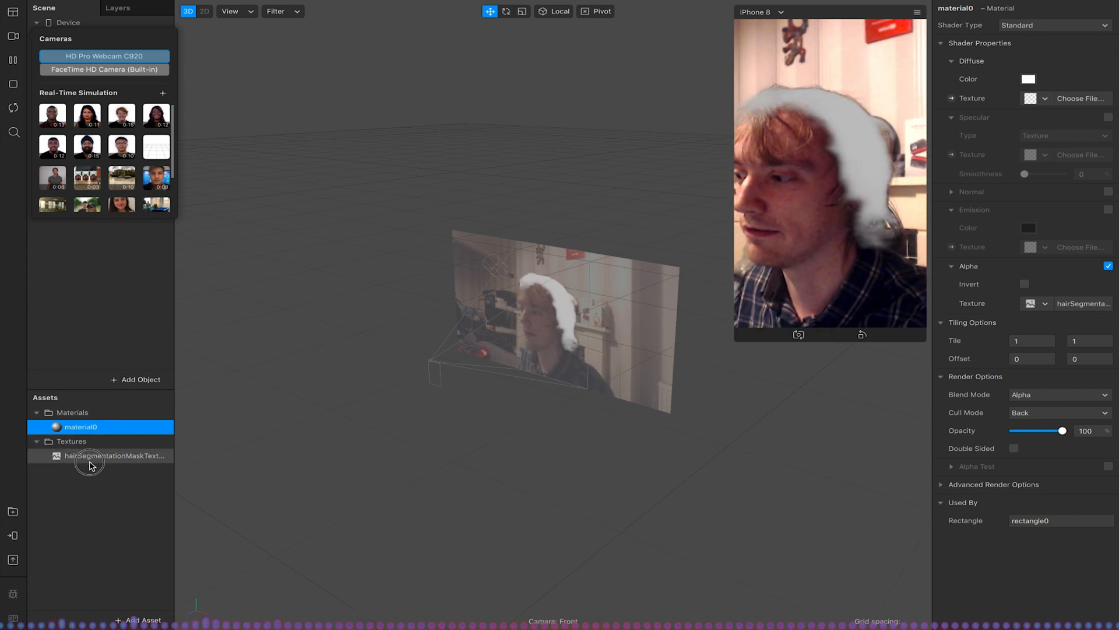
Set the hair mask's edge softness to 99 and return its mask size to 1.8
left_click(114, 456)
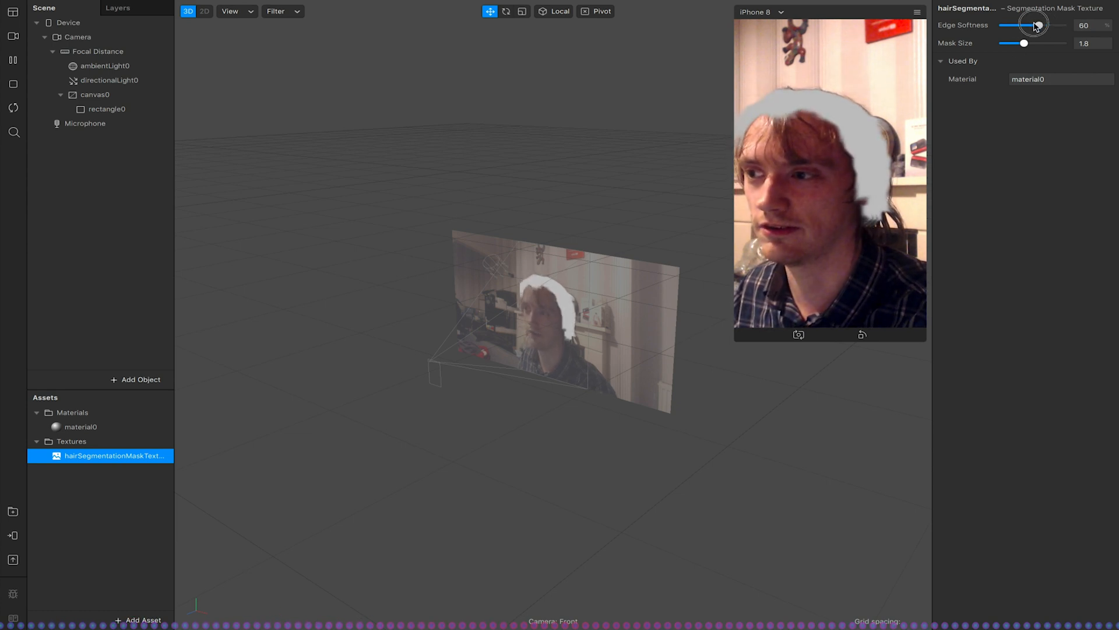
left_click_drag(1035, 24, 1054, 24)
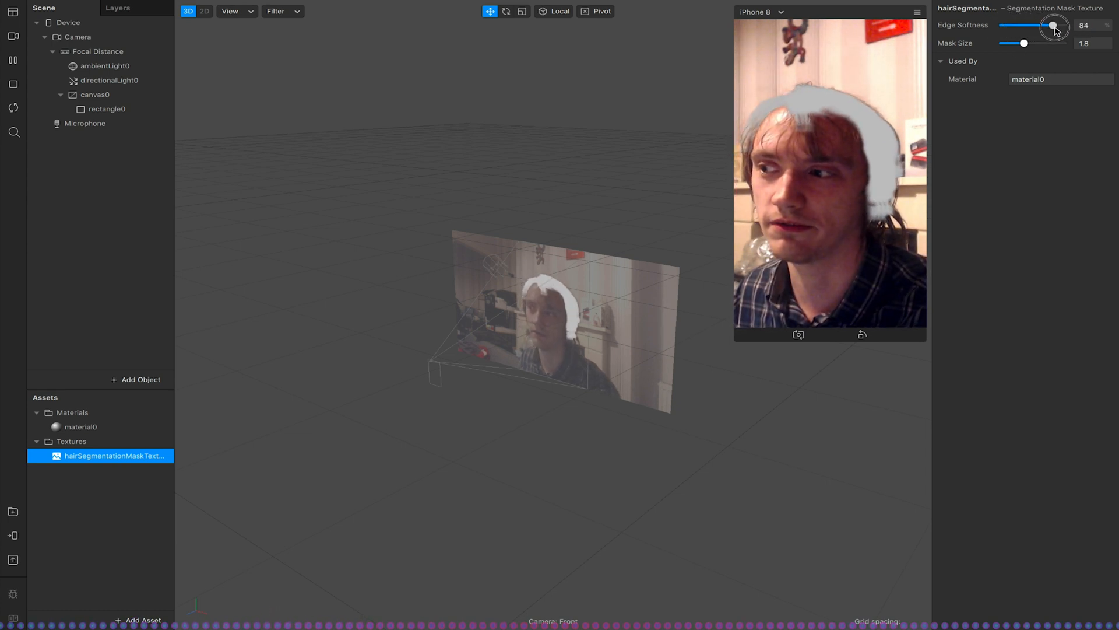
left_click_drag(1052, 25, 1062, 26)
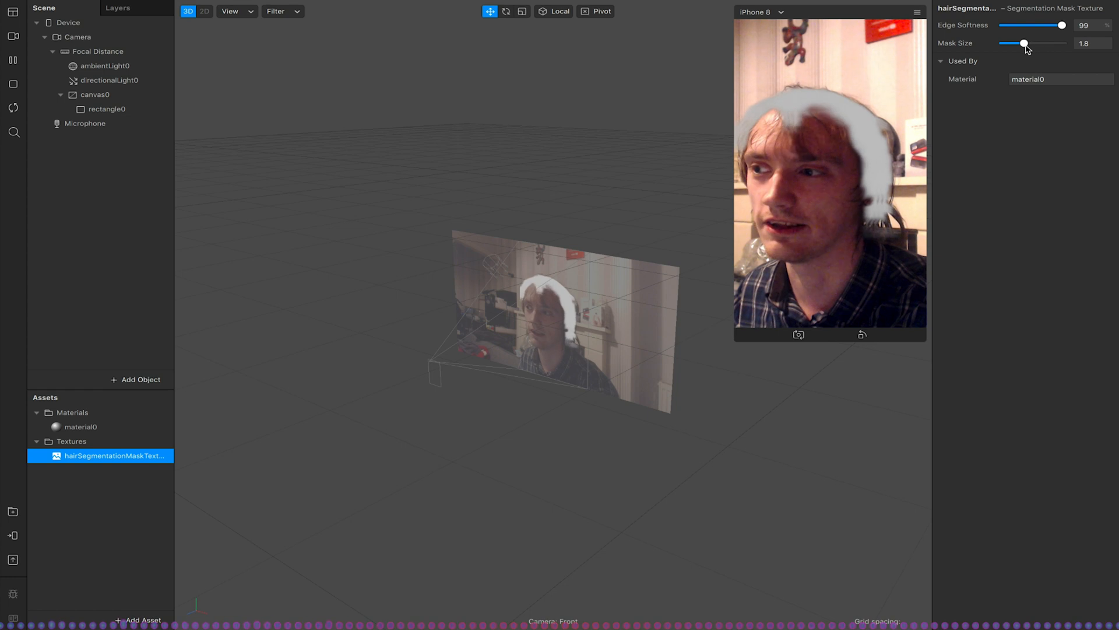
left_click_drag(1025, 43, 1055, 43)
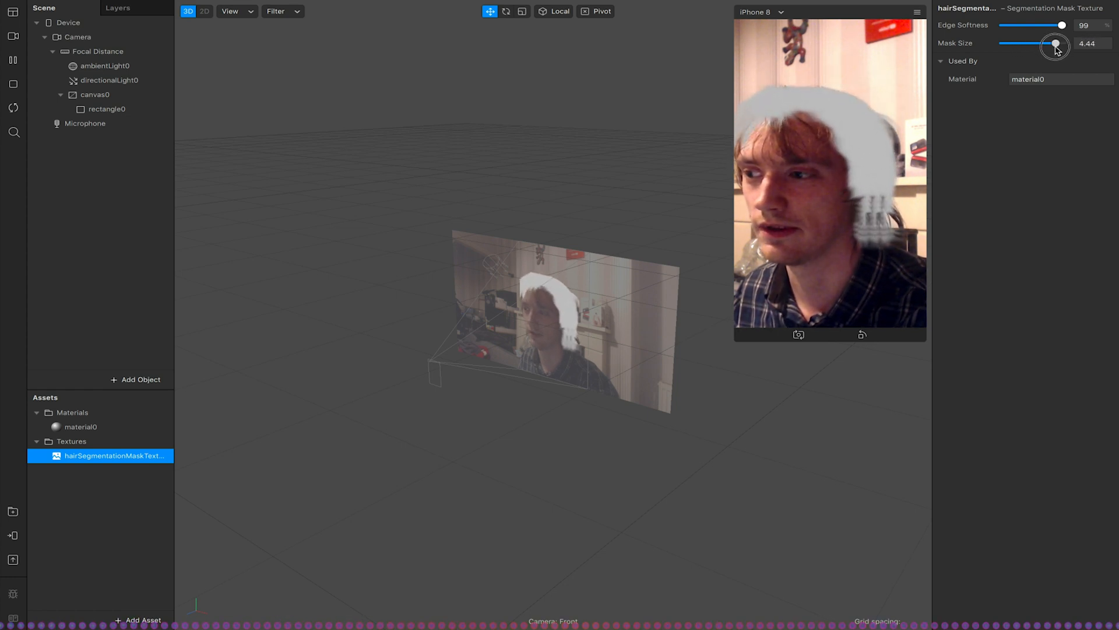
left_click_drag(1056, 43, 1022, 43)
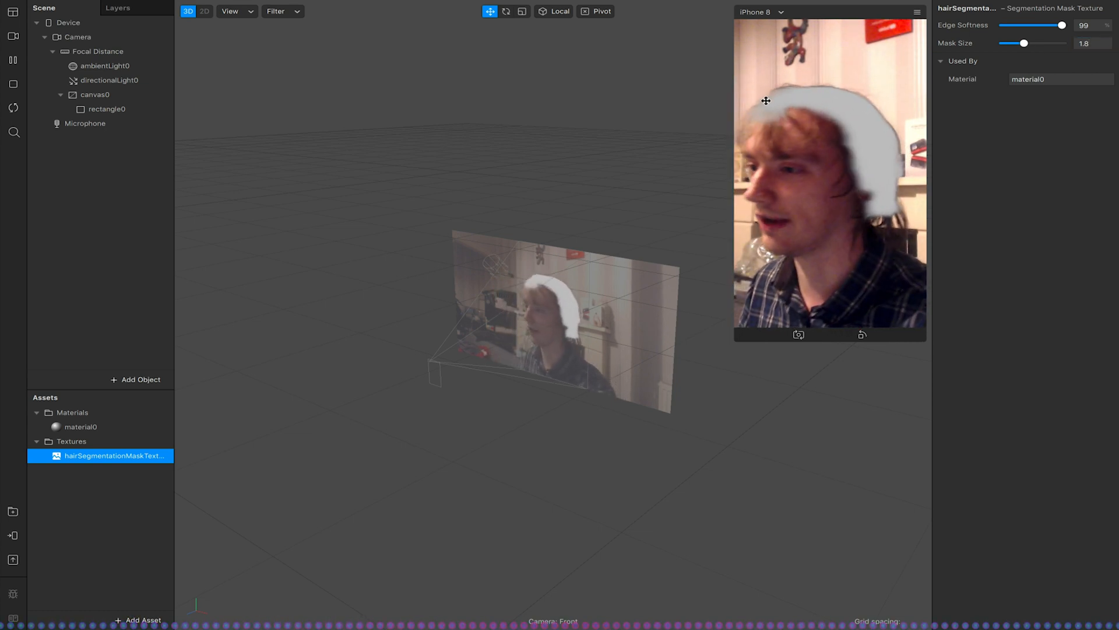
Set material0's diffuse colour to green
left_click(80, 427)
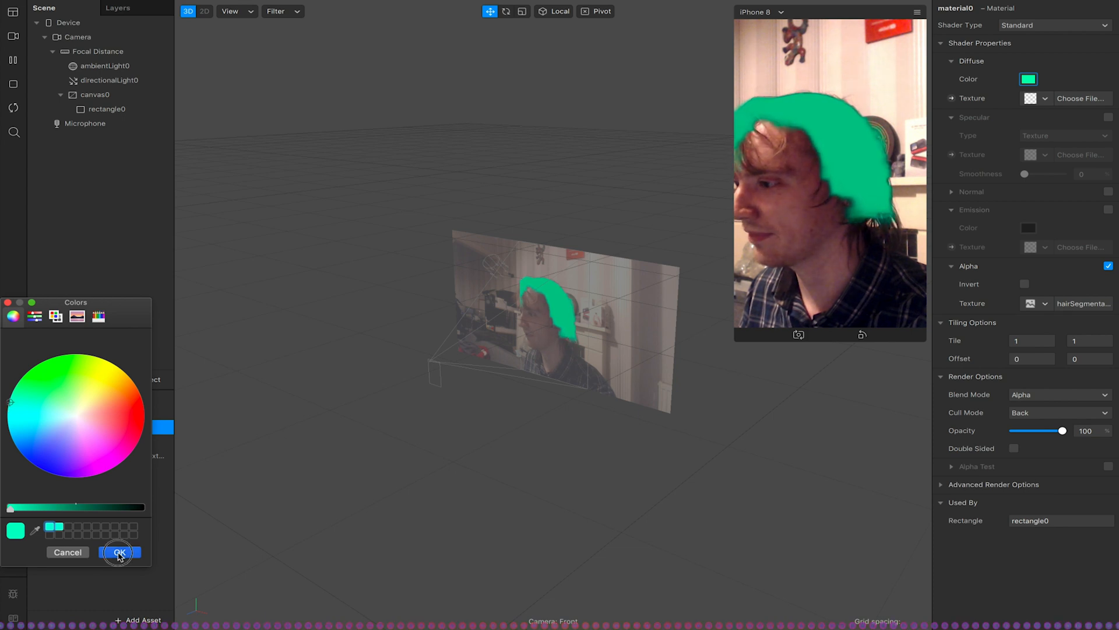
left_click(118, 551)
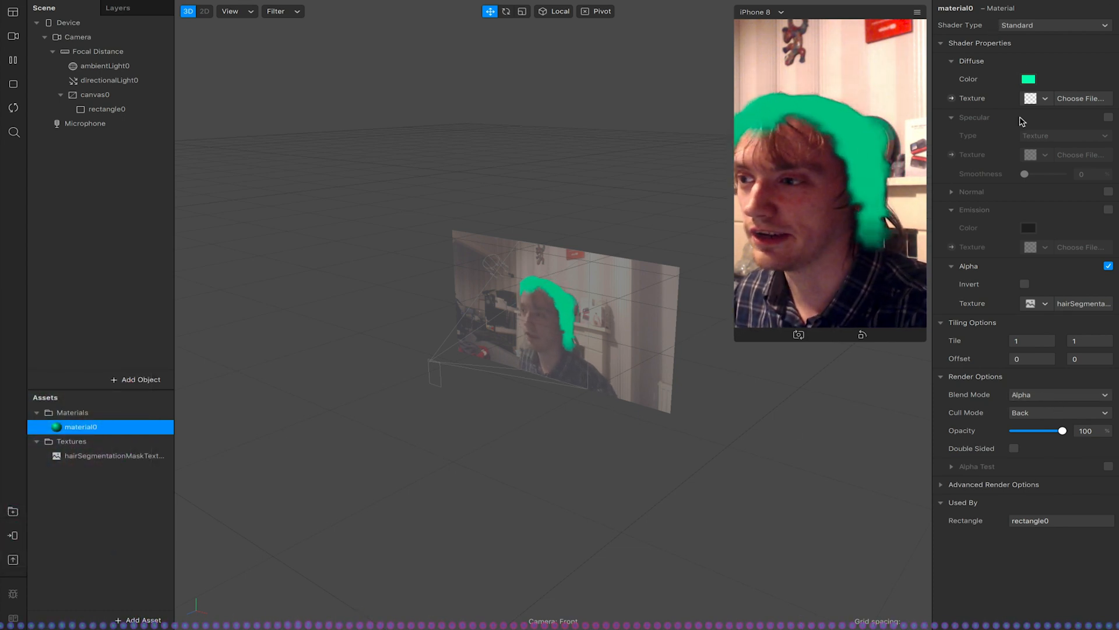
Give the hair material additive blending and lower its opacity to 62%
left_click(1060, 394)
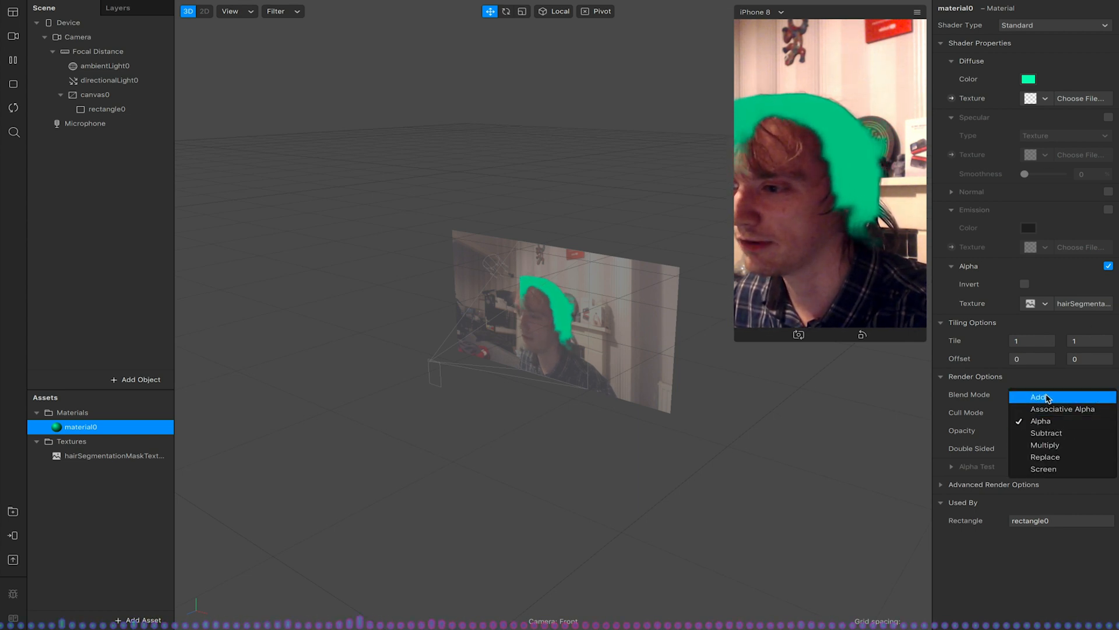
left_click(1038, 397)
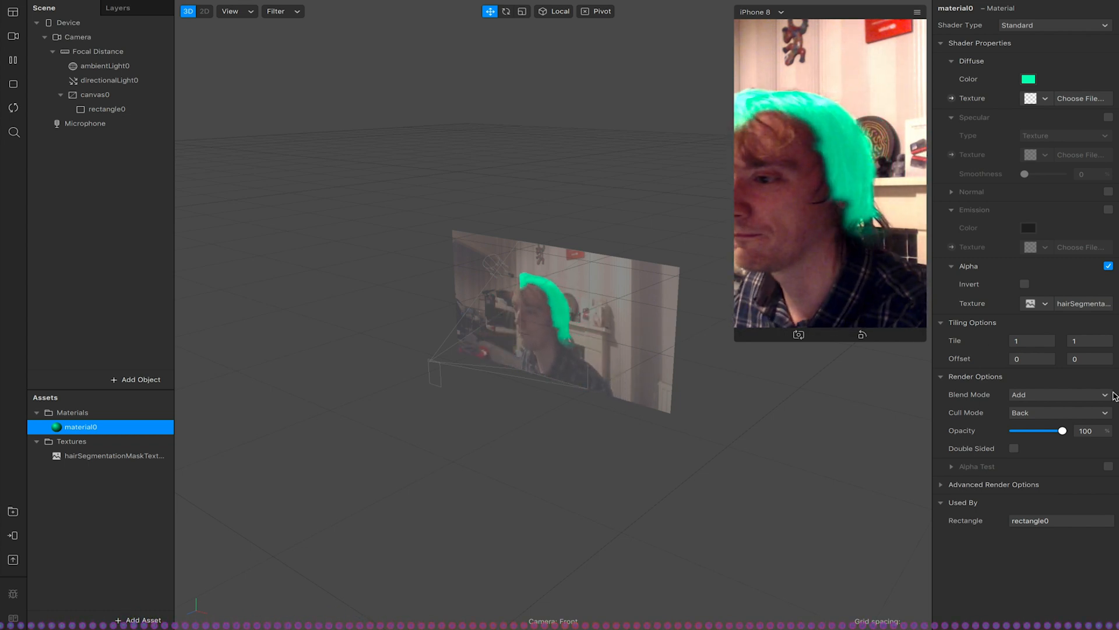
left_click_drag(1064, 430, 1052, 431)
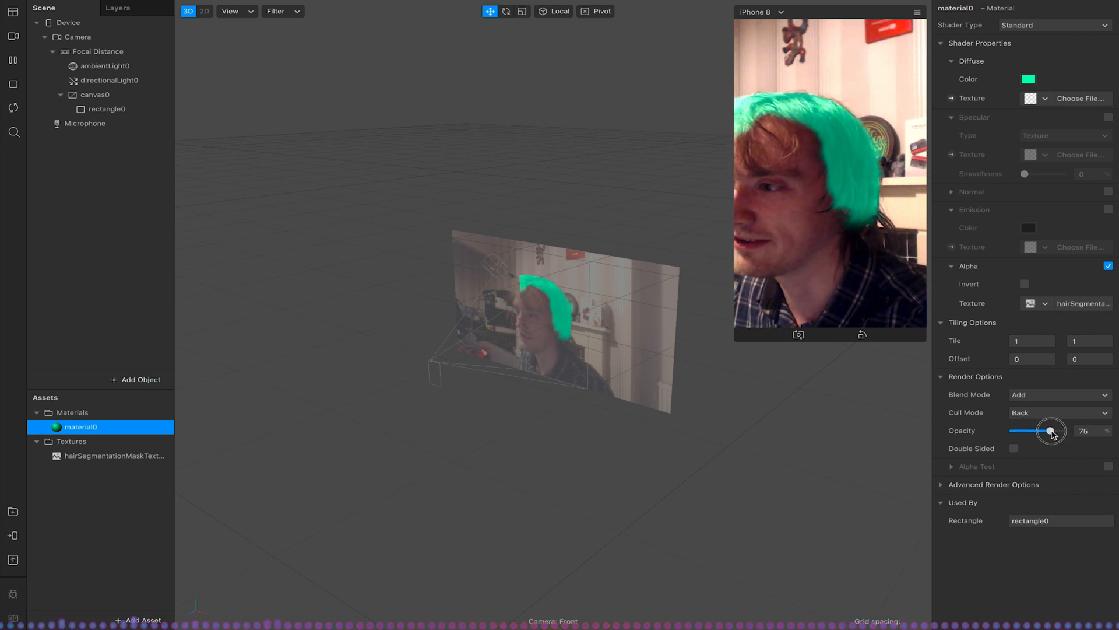
left_click_drag(1052, 430, 1043, 430)
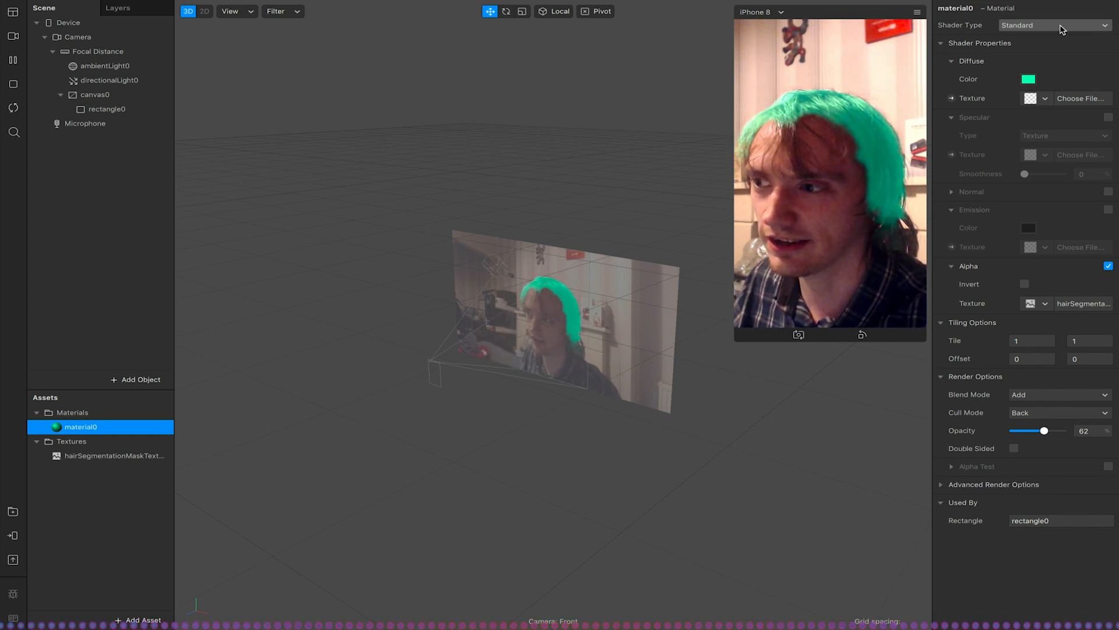
Set the hair material's shader type to Flat and raise opacity to 97%
left_click(1054, 25)
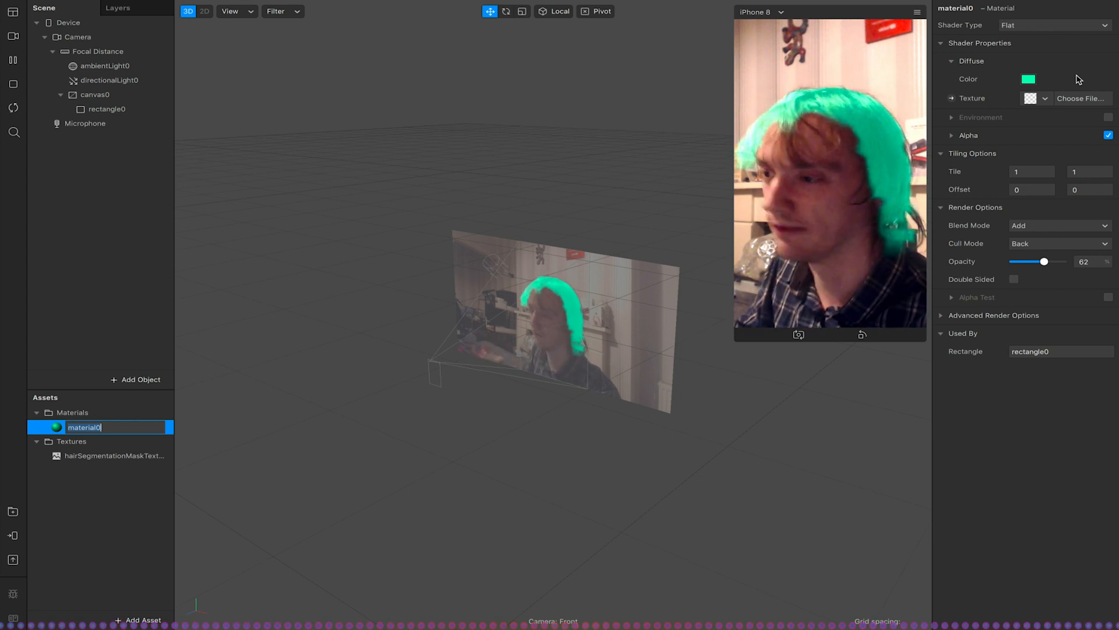
left_click_drag(1043, 261, 1062, 261)
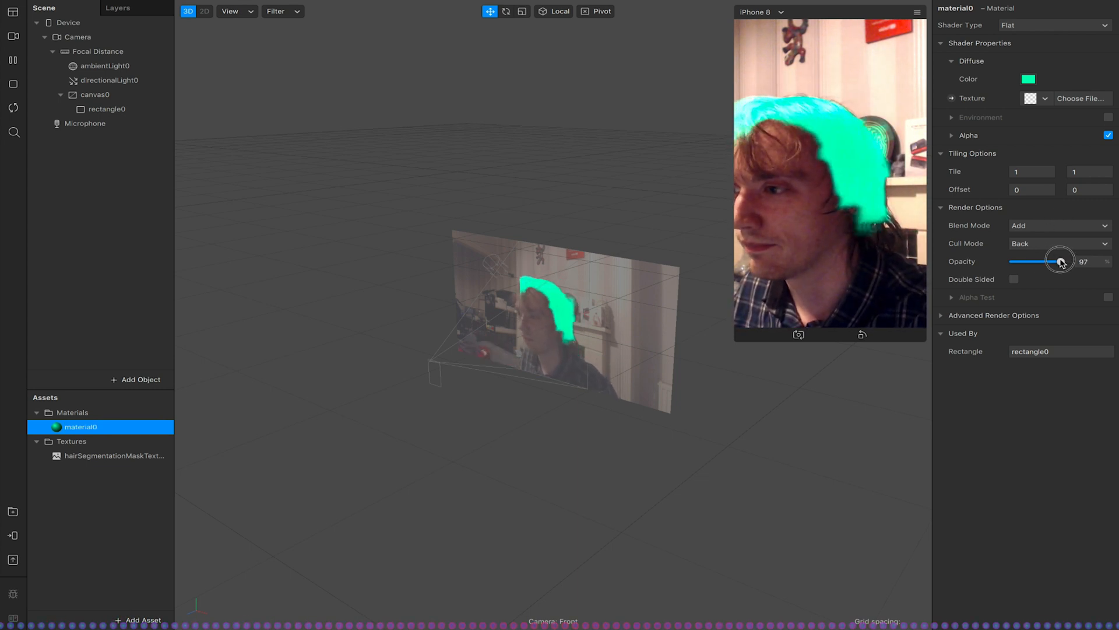
Compare Multiply, Replace, alpha-based and other blend modes on the hair colour
left_click(1059, 225)
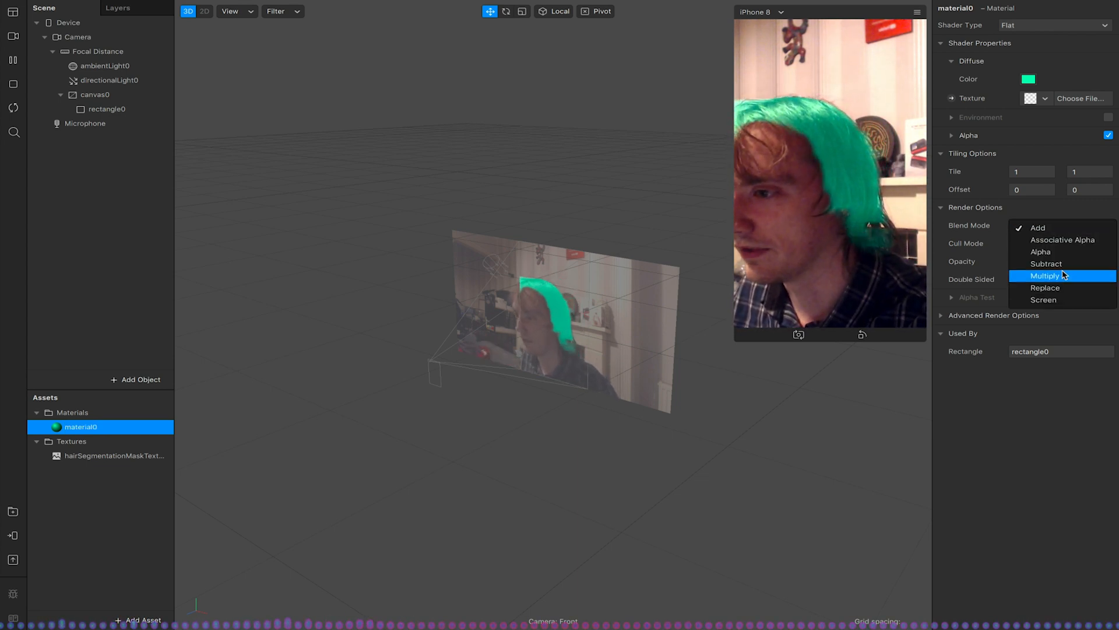
left_click(1045, 275)
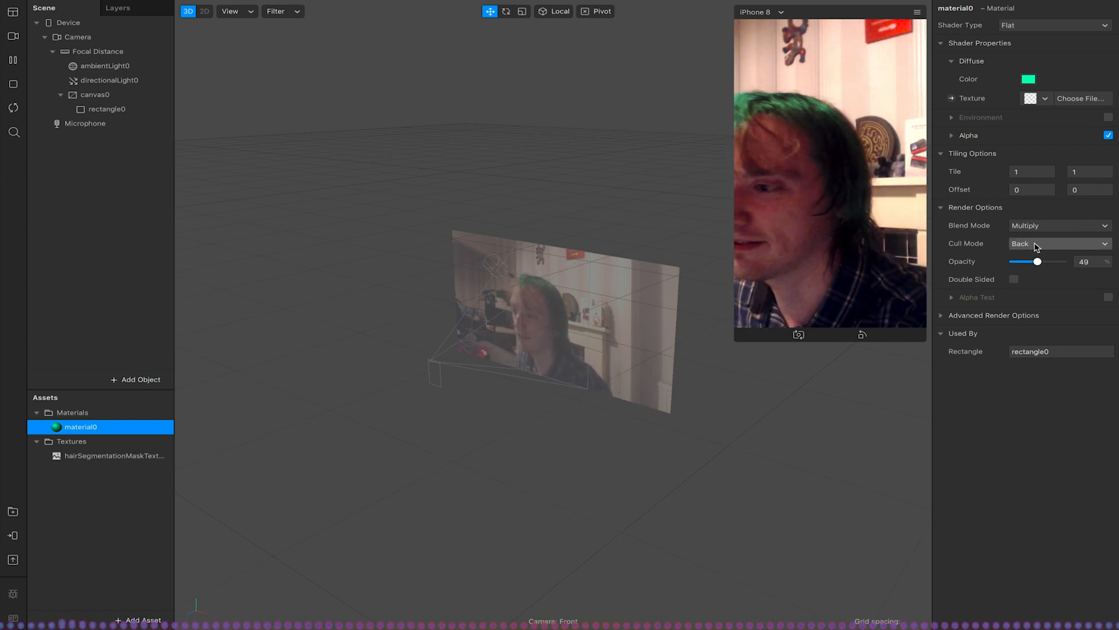
left_click(1060, 225)
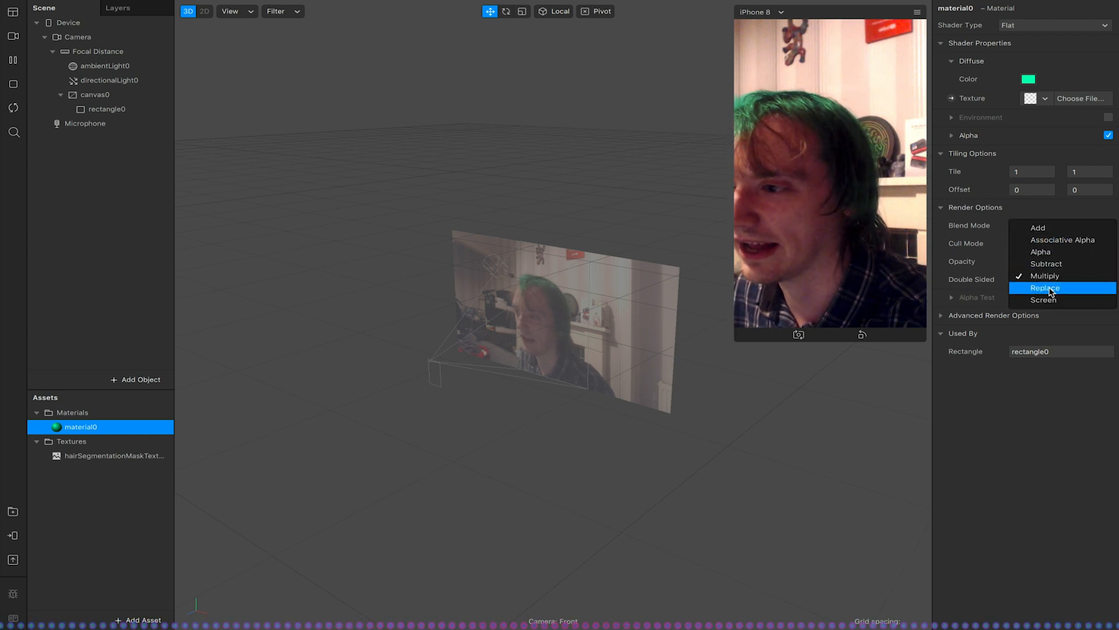
left_click(1045, 287)
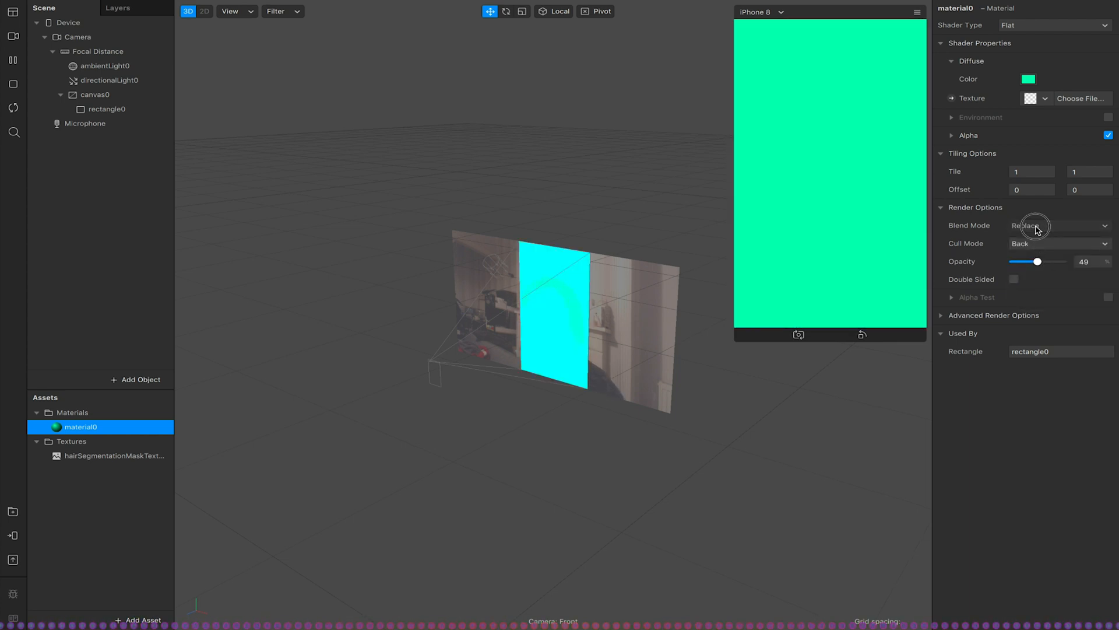
left_click(1059, 225)
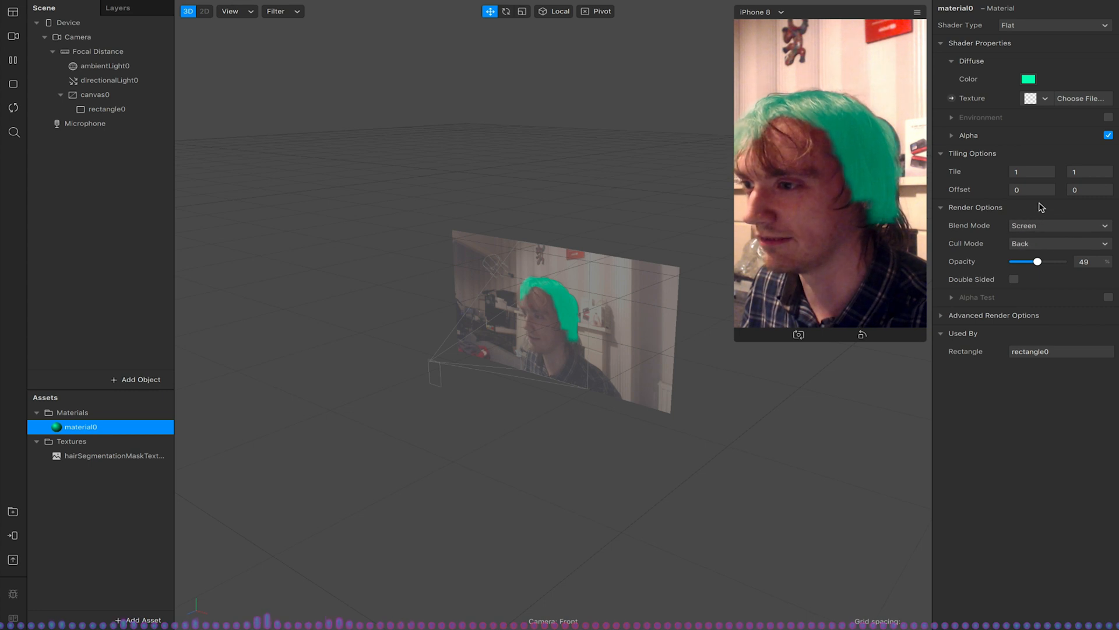
left_click(1058, 225)
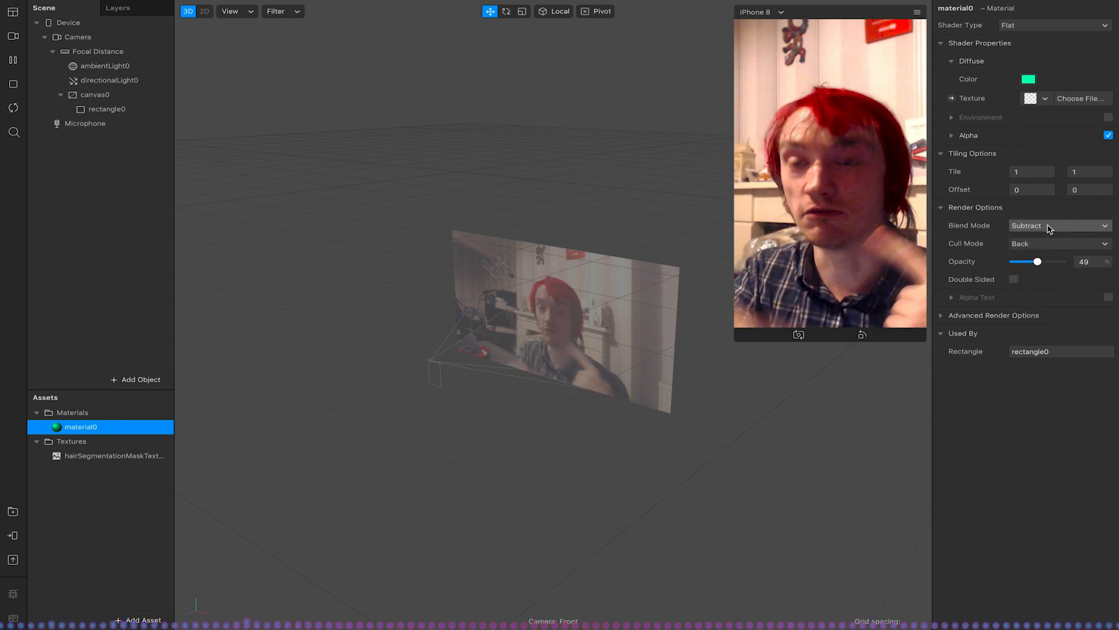
left_click(1057, 225)
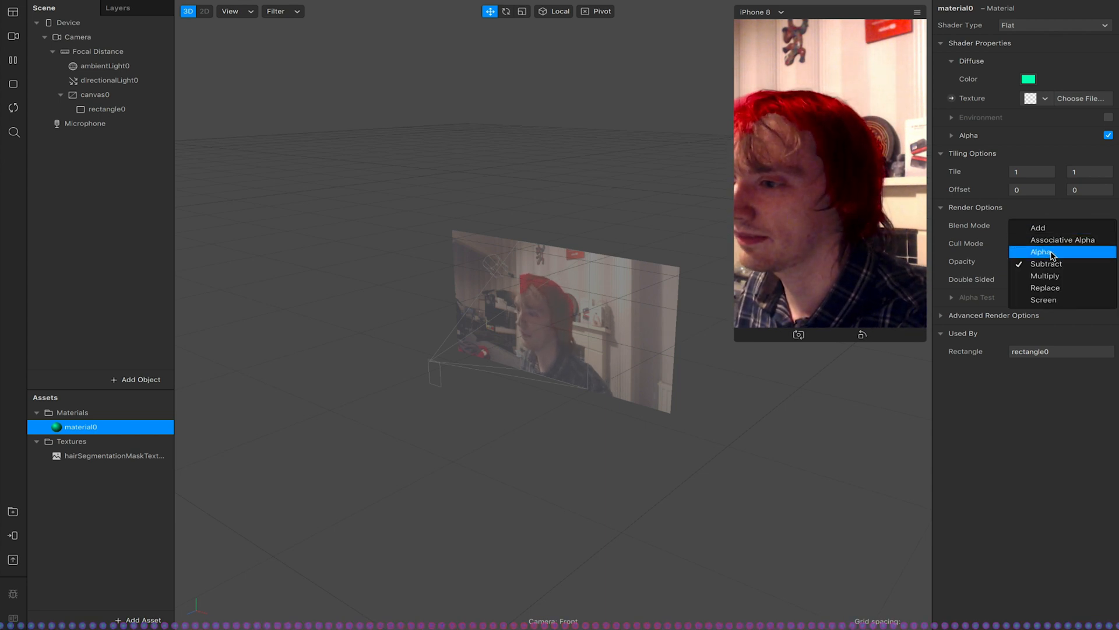
left_click(1038, 227)
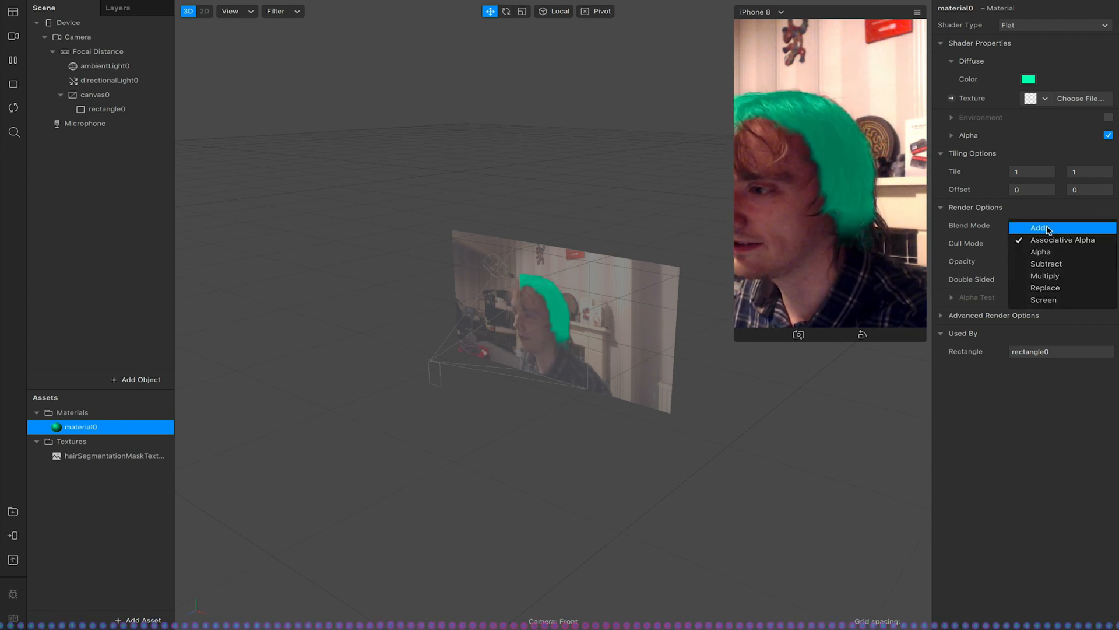
left_click(1046, 275)
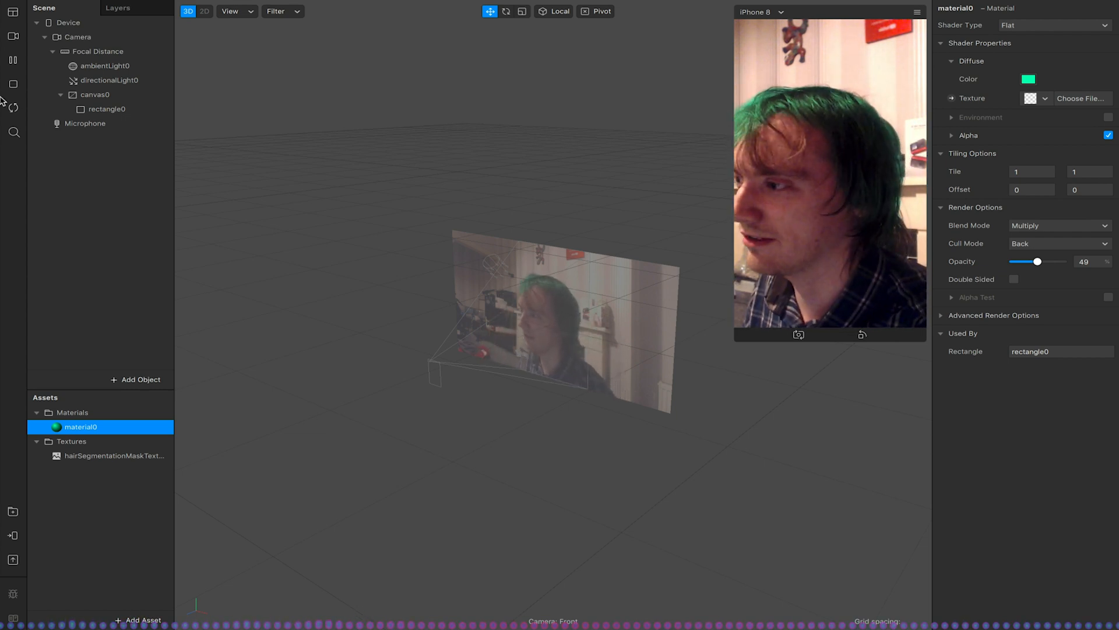
Settle on the Add blend mode and lower the hair colour's opacity to 44%
left_click(68, 24)
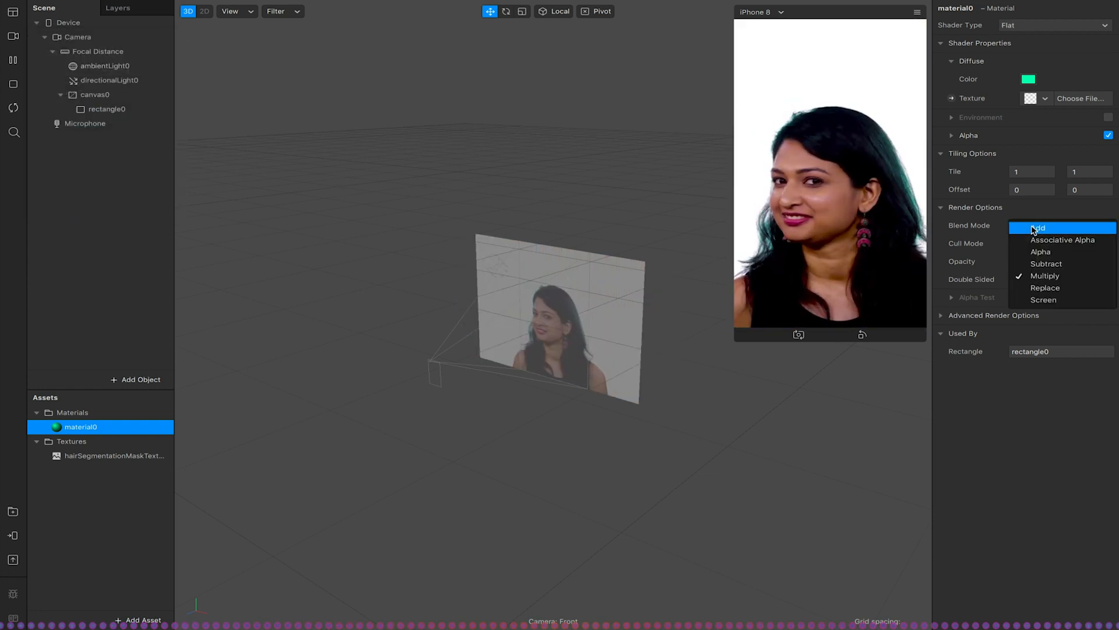
left_click(1038, 227)
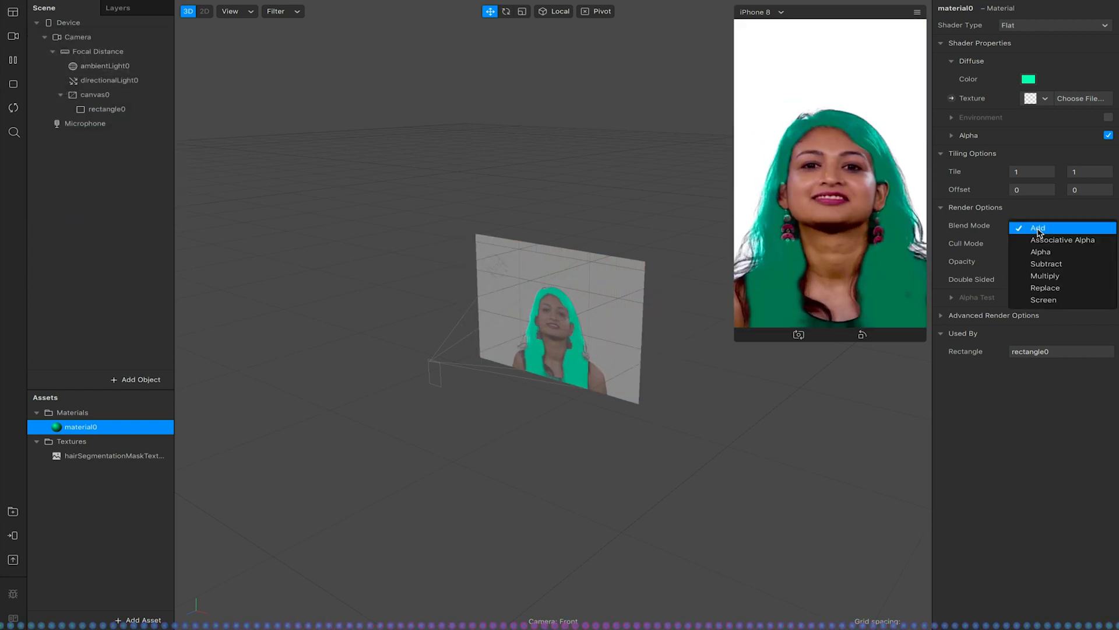
left_click(1038, 228)
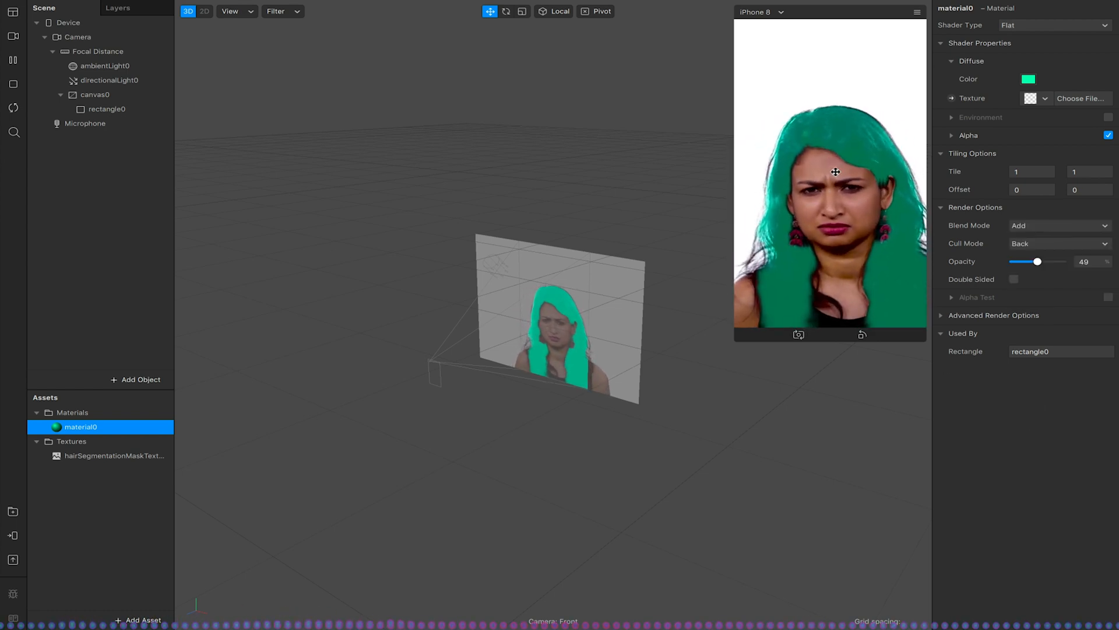
left_click_drag(1037, 261, 1034, 261)
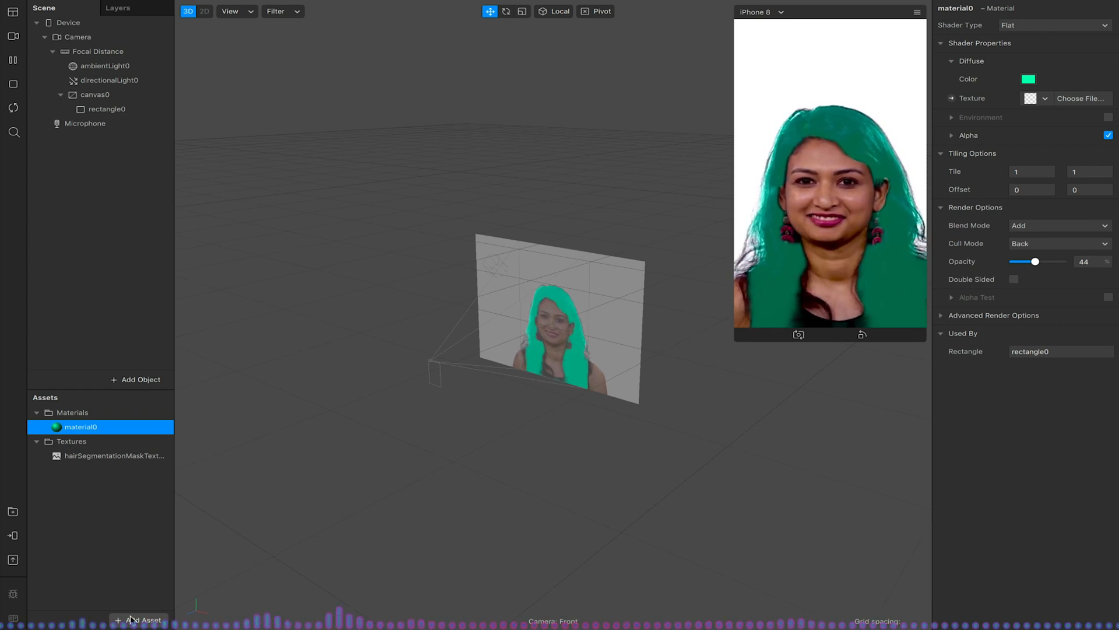
Add a gallery texture asset and make galleryTexture0 material0's diffuse texture
left_click(142, 619)
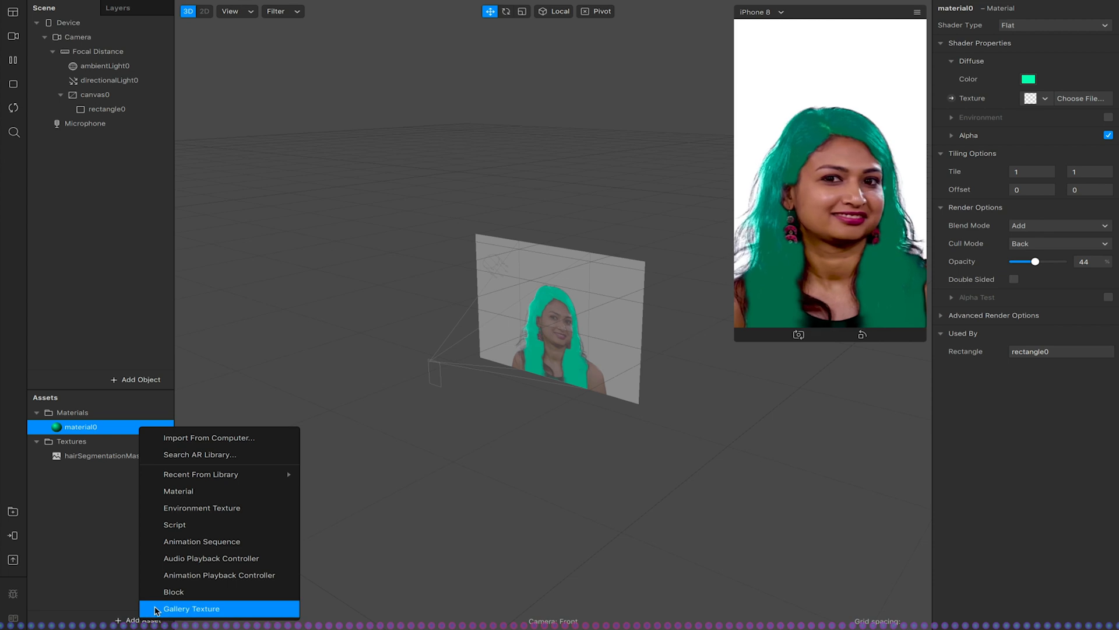
left_click(190, 608)
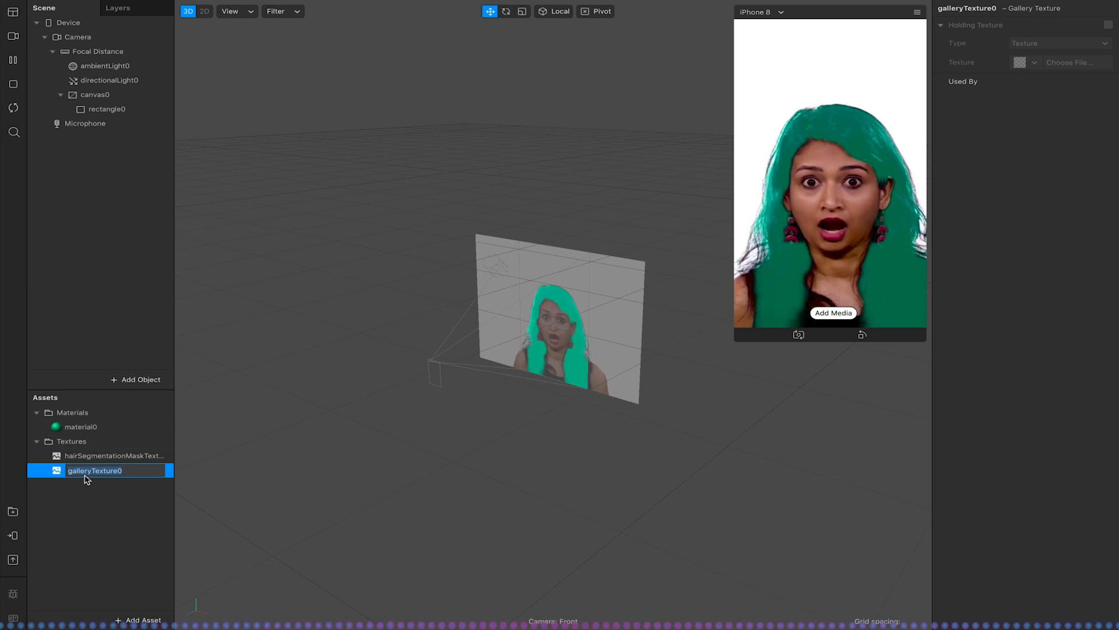
left_click(80, 427)
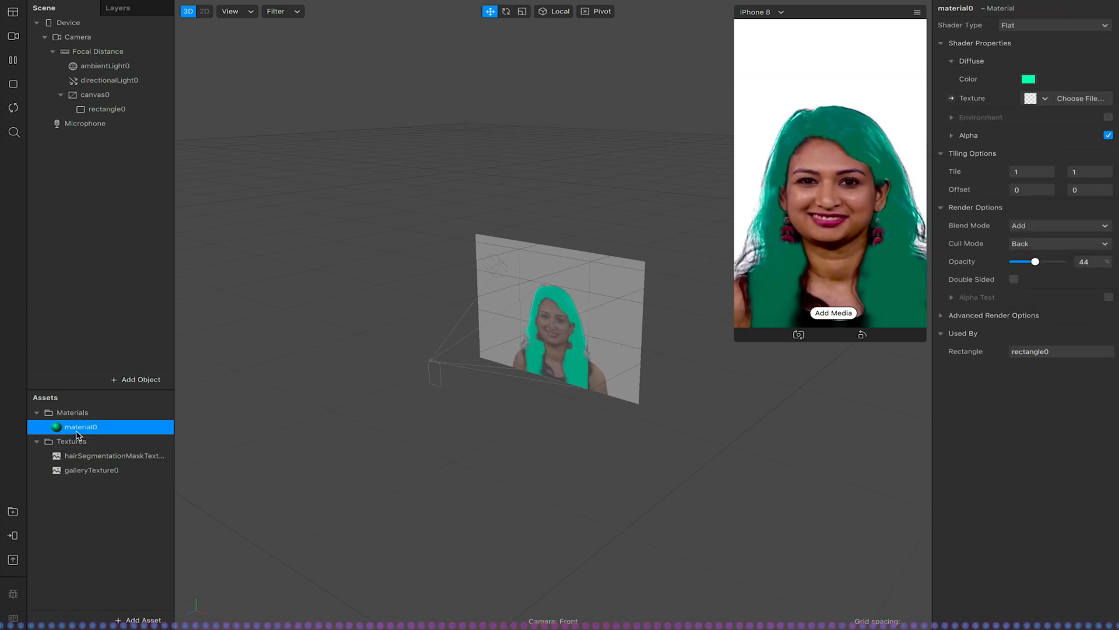
left_click(1045, 98)
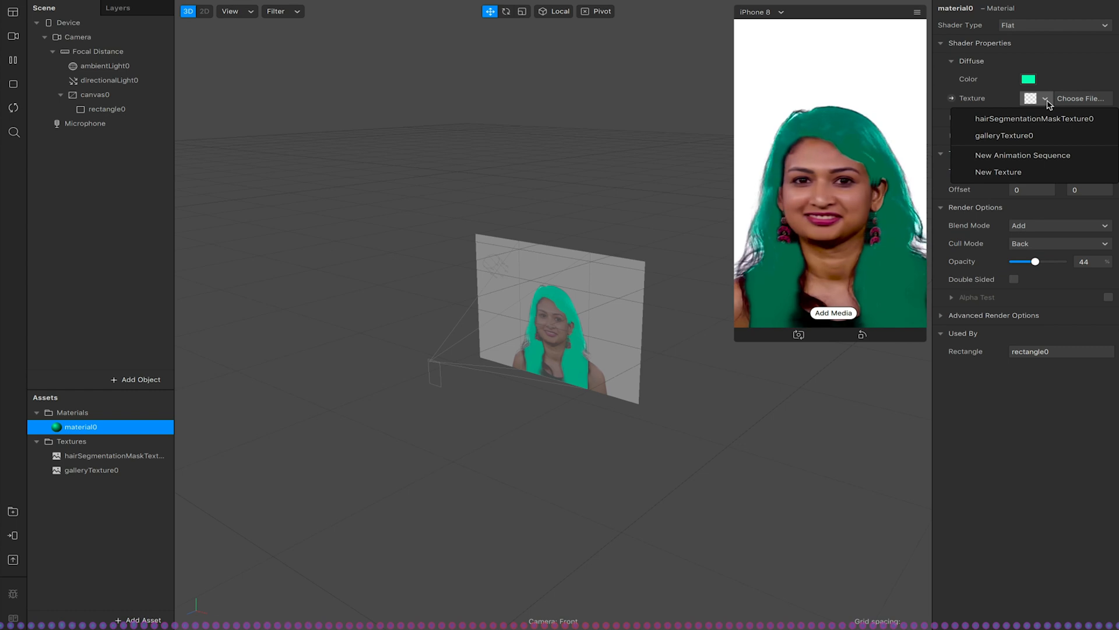
left_click(1004, 135)
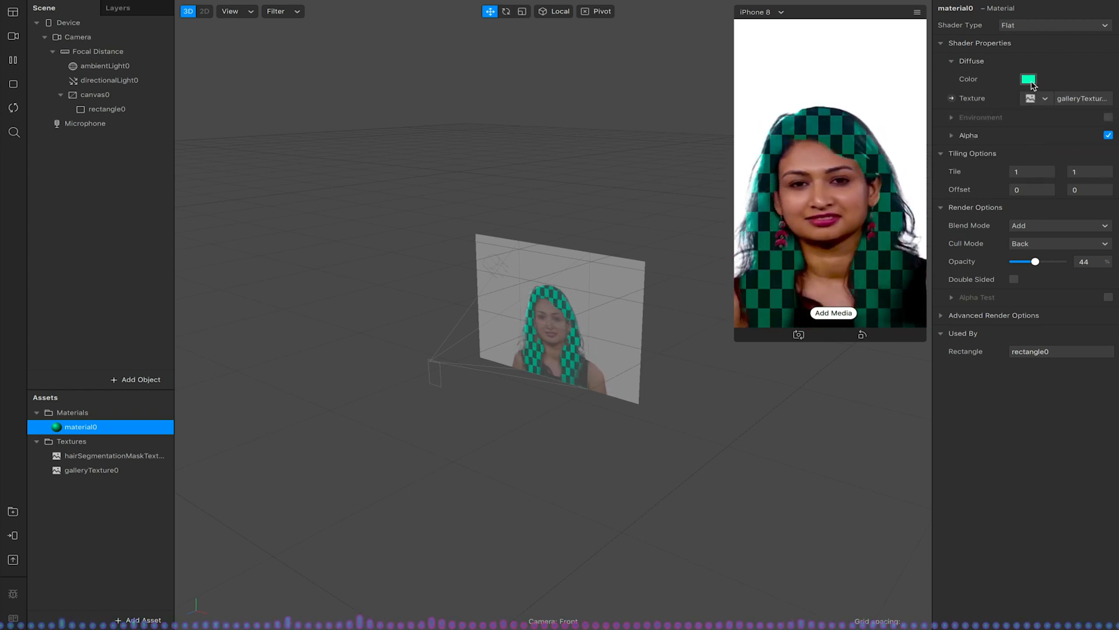
Change the hair material's tint colour to near-white
left_click(1028, 78)
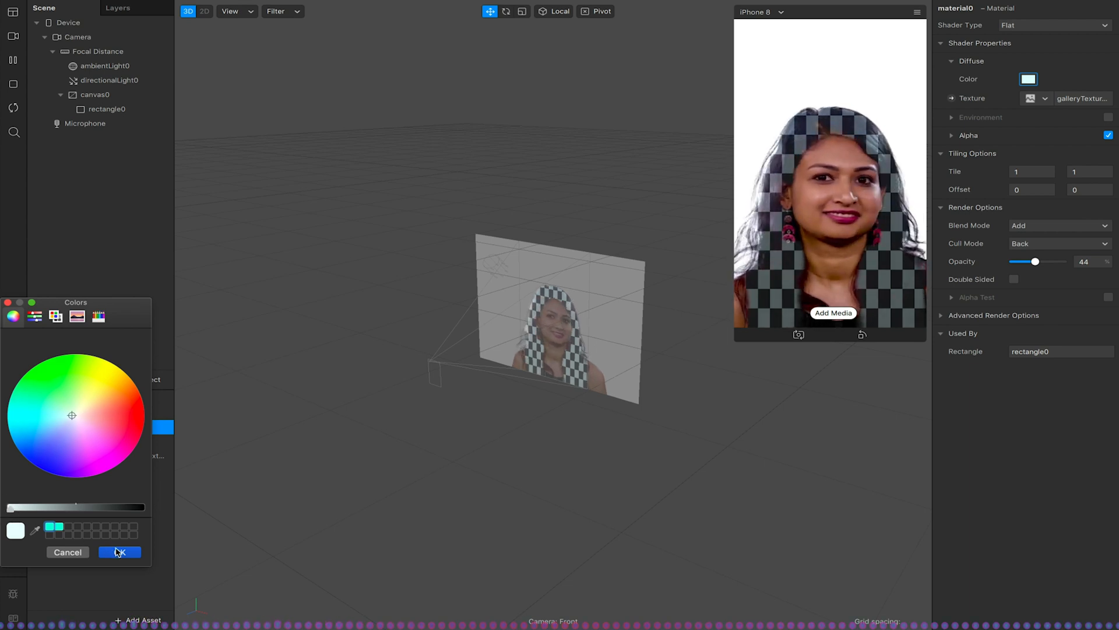
left_click(119, 551)
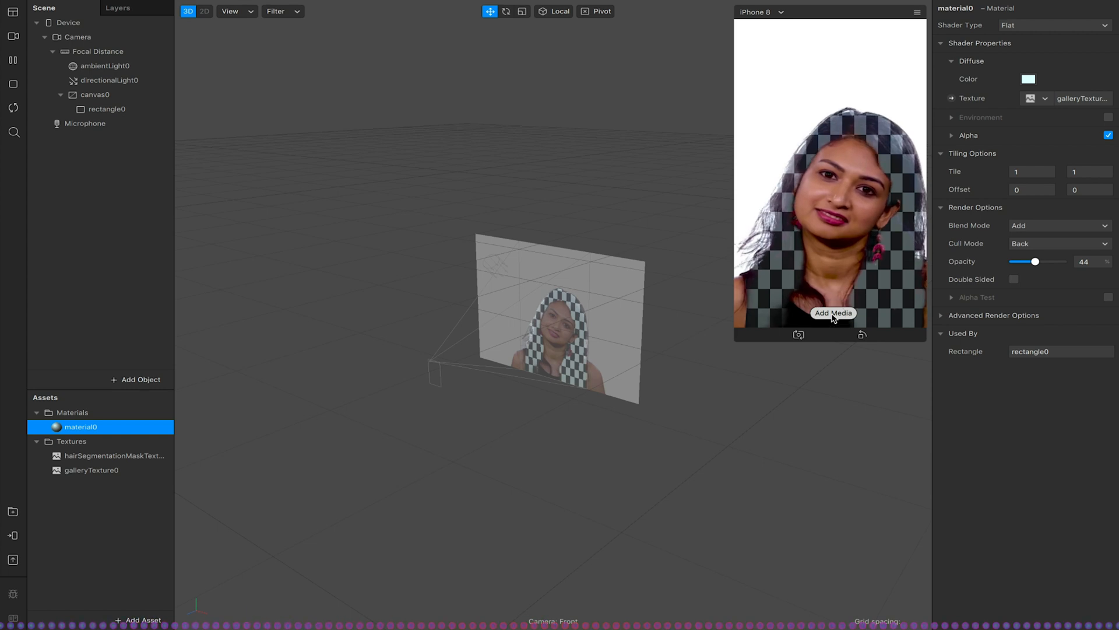
Load a desktop image as the simulator's gallery media so it patterns the hair
left_click(832, 312)
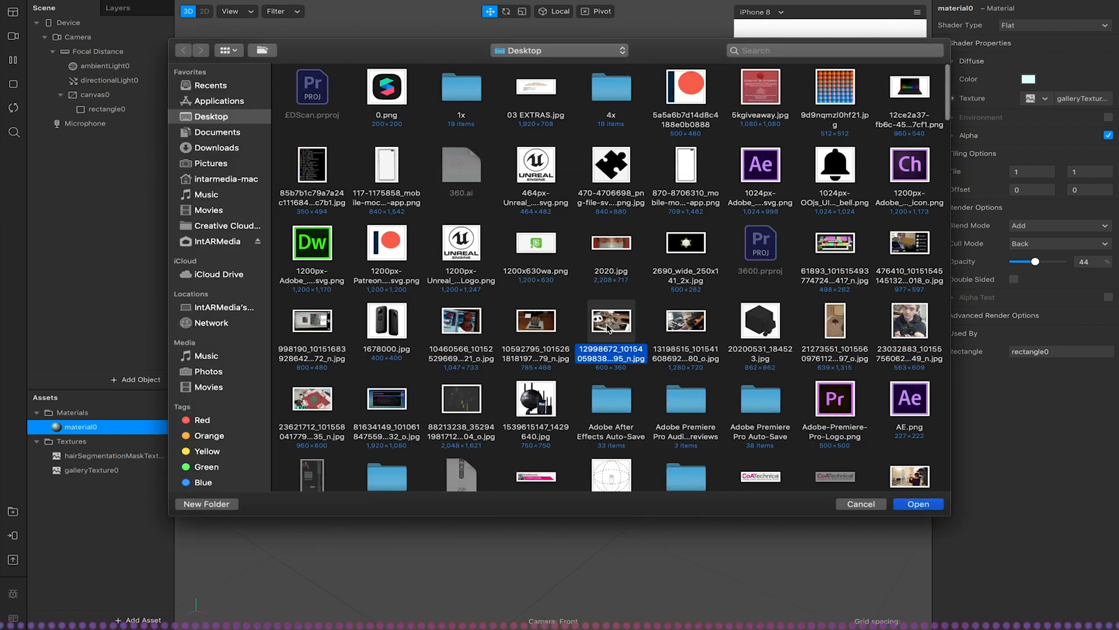
left_click(917, 504)
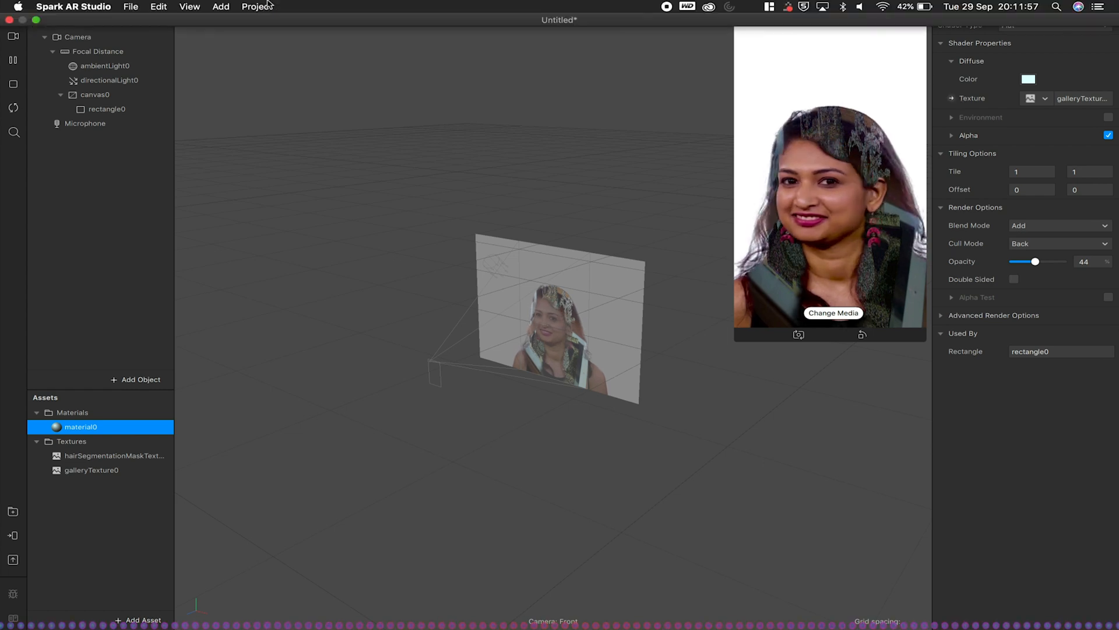
Show the Patch Editor and add a Screen Tap patch found by searching 'screen'
left_click(189, 7)
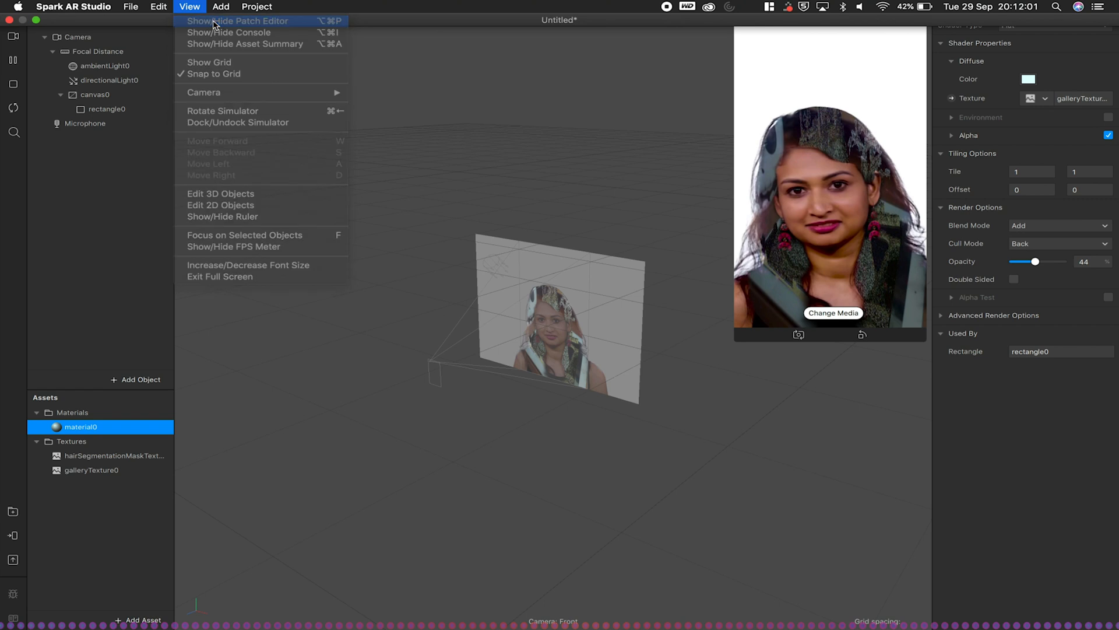
left_click(236, 20)
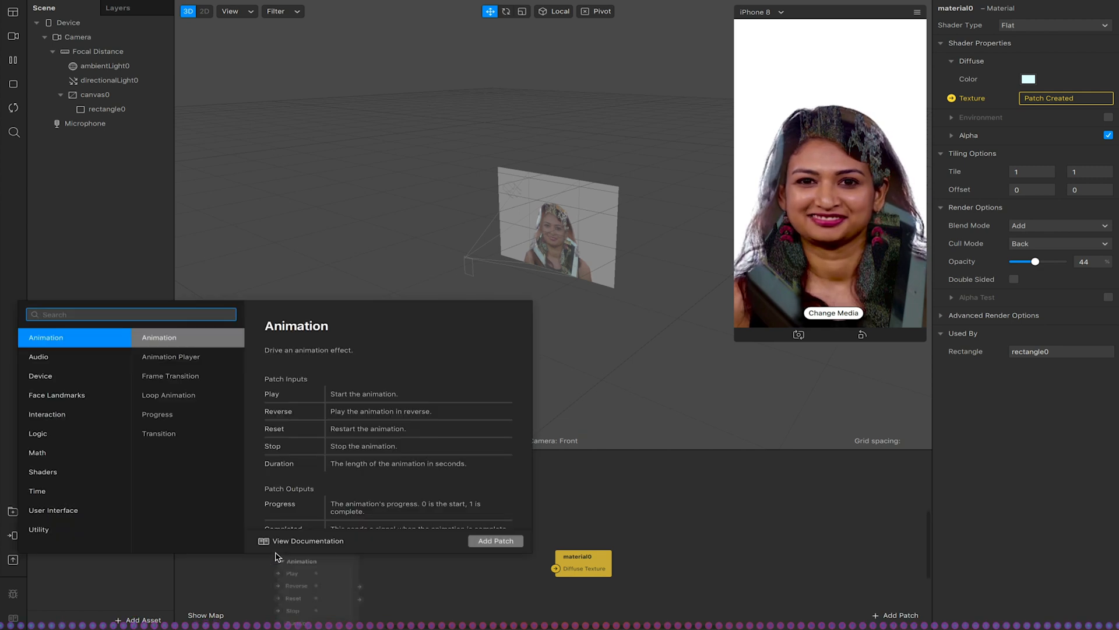
type("screen")
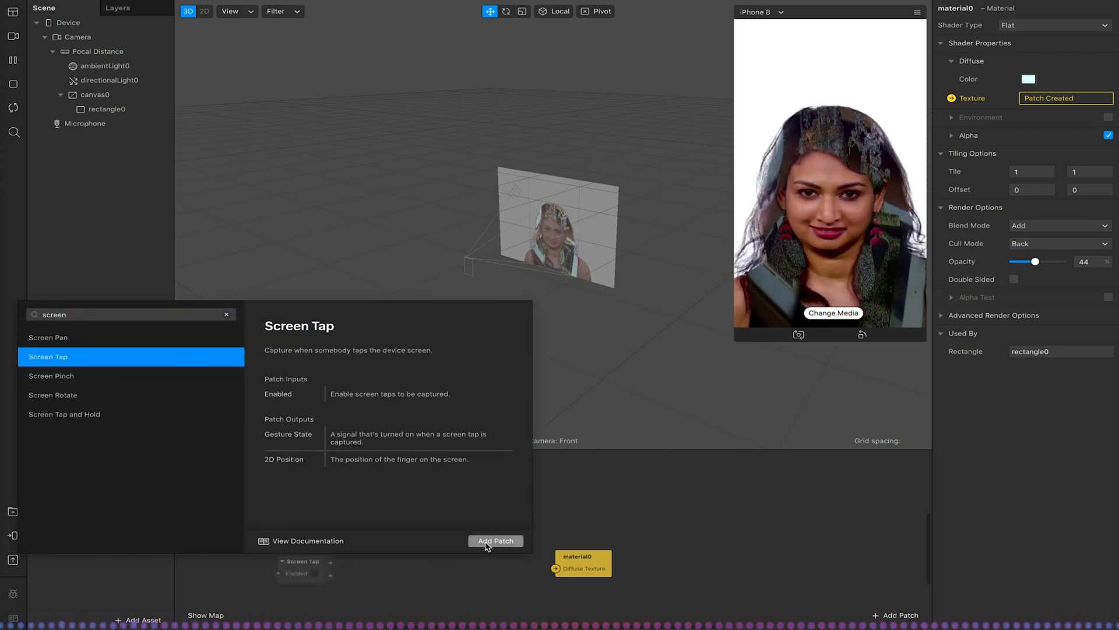
left_click(496, 539)
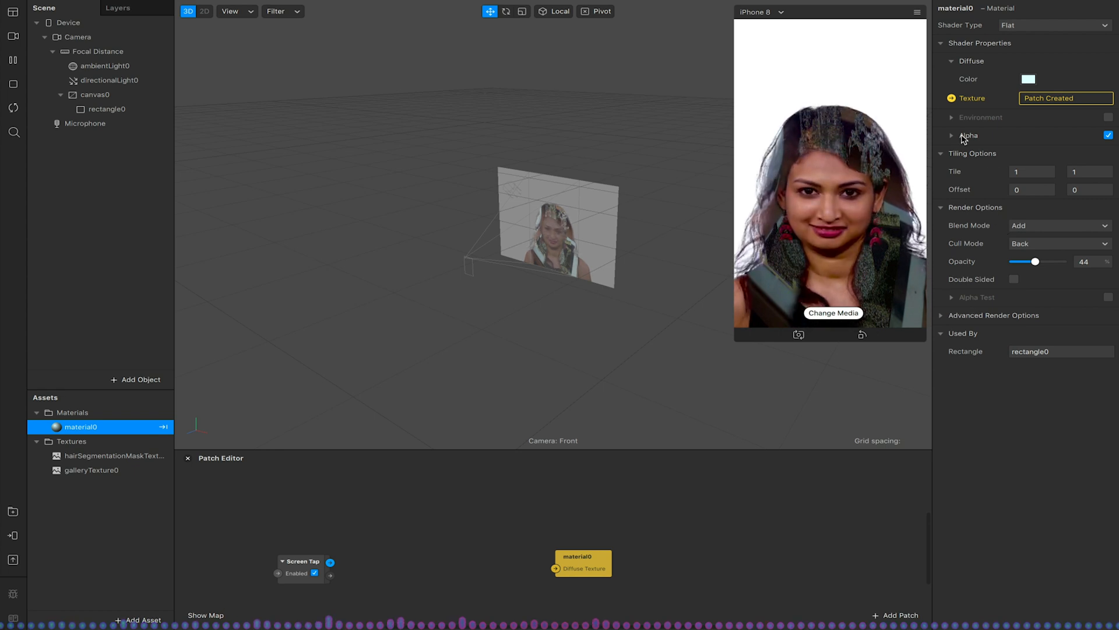
Expand the material's Alpha settings and add a Counter patch found by searching 'count'
left_click(952, 135)
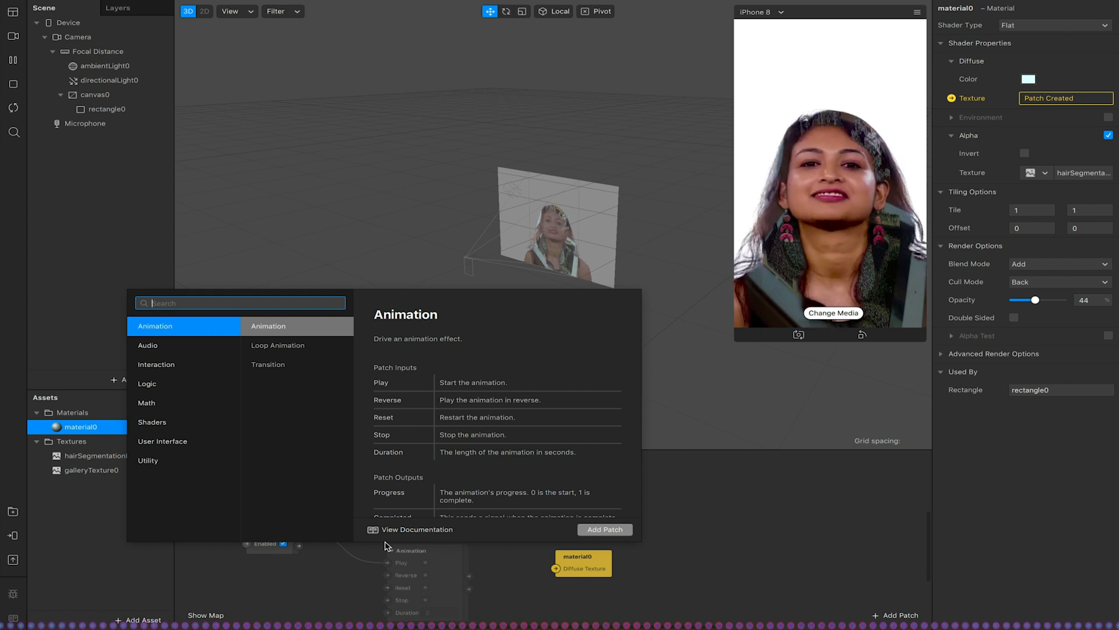
type("col")
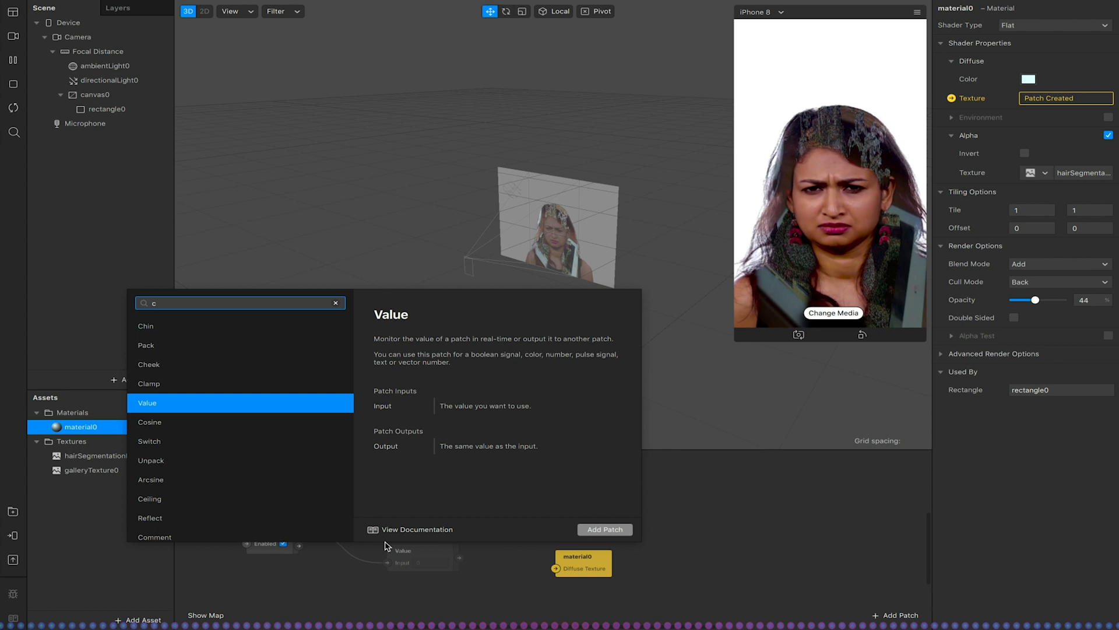
type("ount")
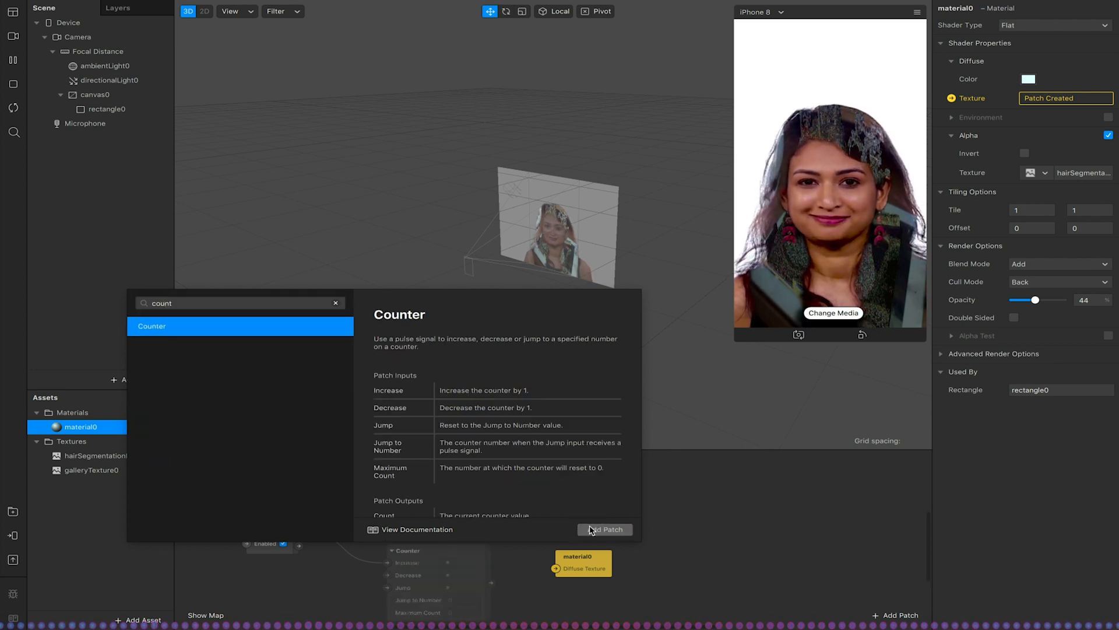
left_click(604, 529)
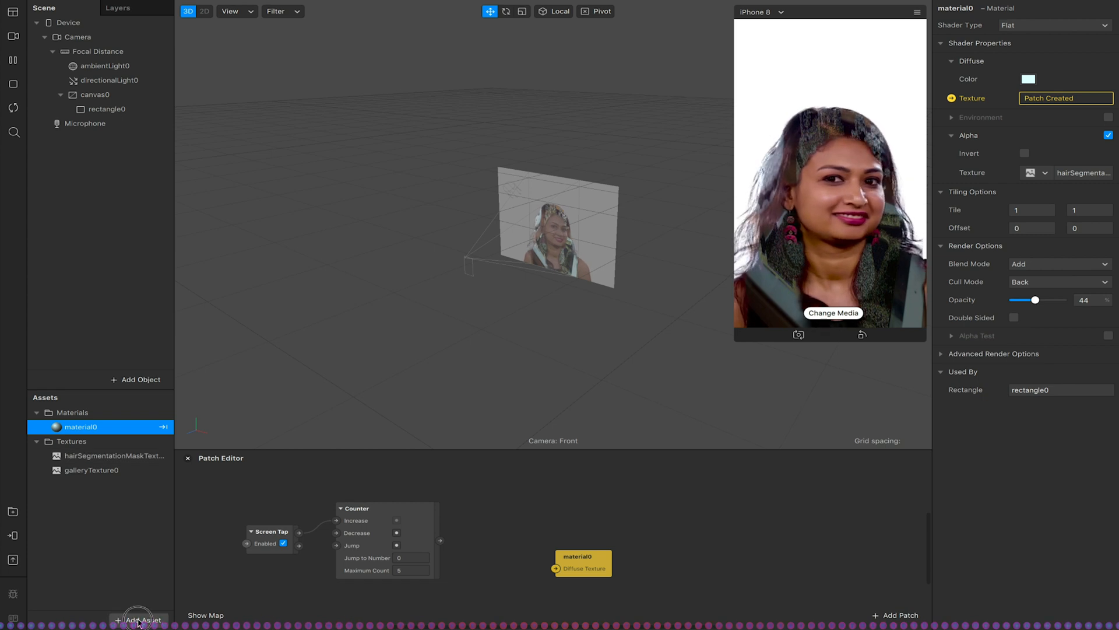
left_click(139, 619)
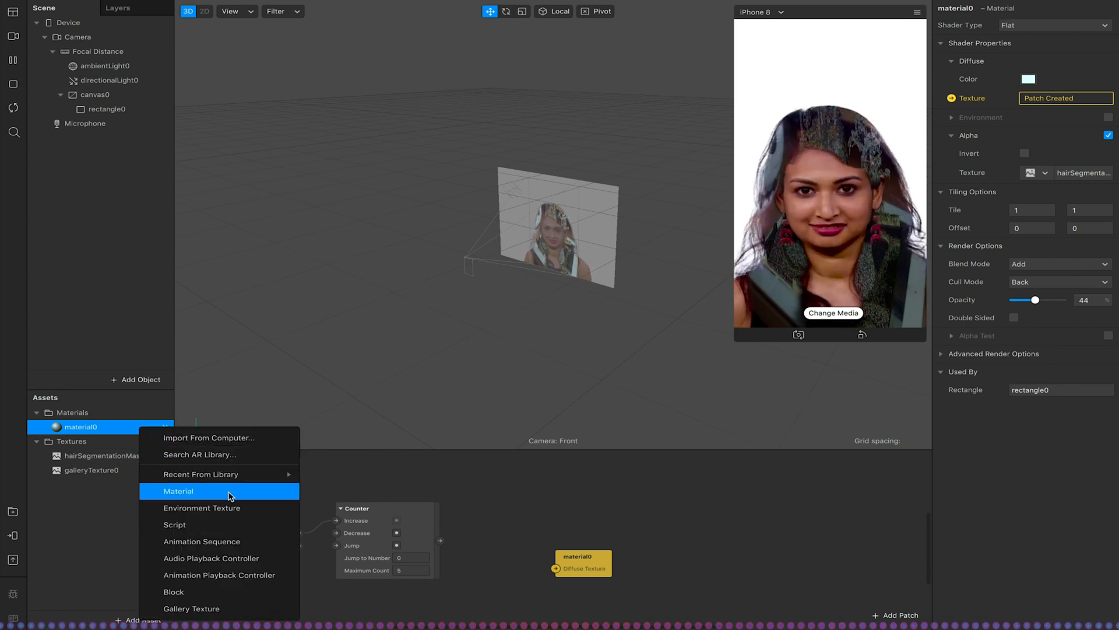
Create an animation sequence asset from three imported images and inspect its 1[1-3] texture
left_click(202, 541)
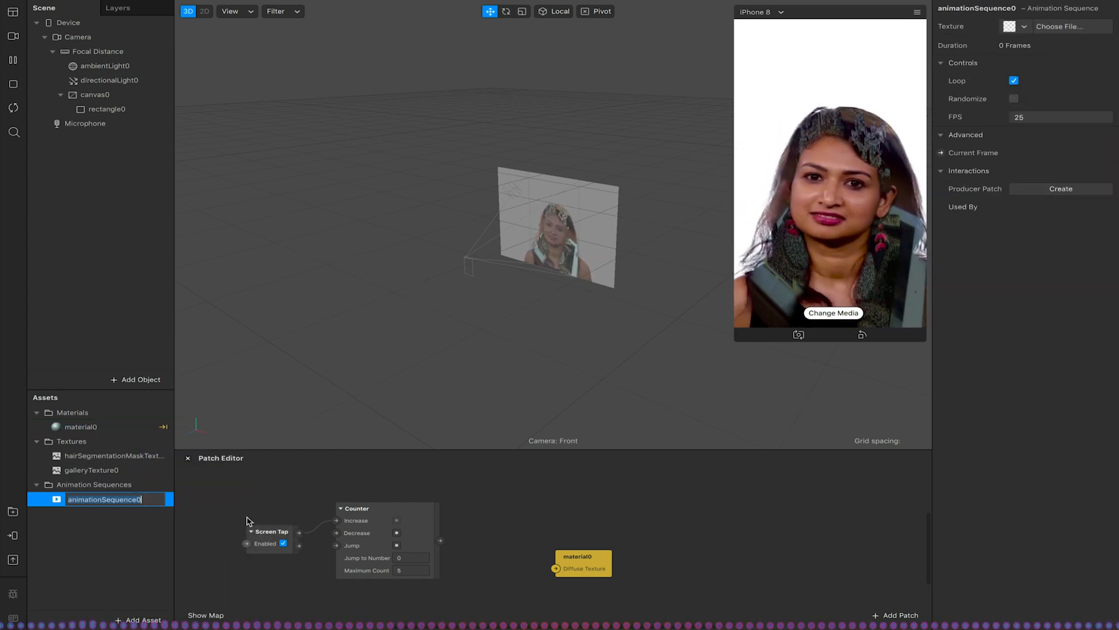
left_click(1062, 27)
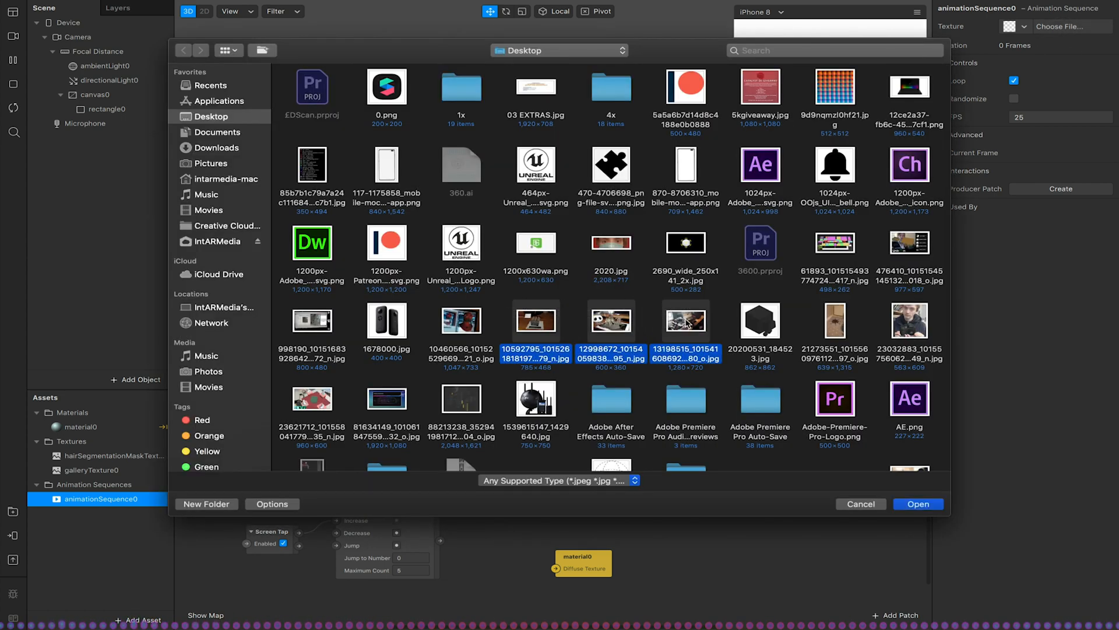
left_click(917, 503)
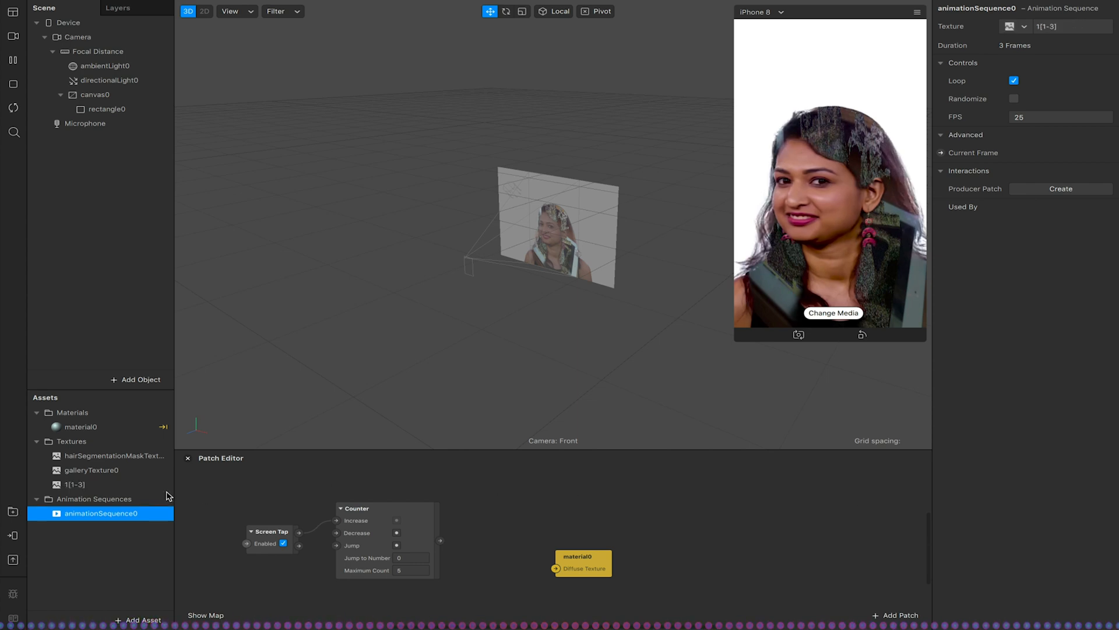
left_click(77, 484)
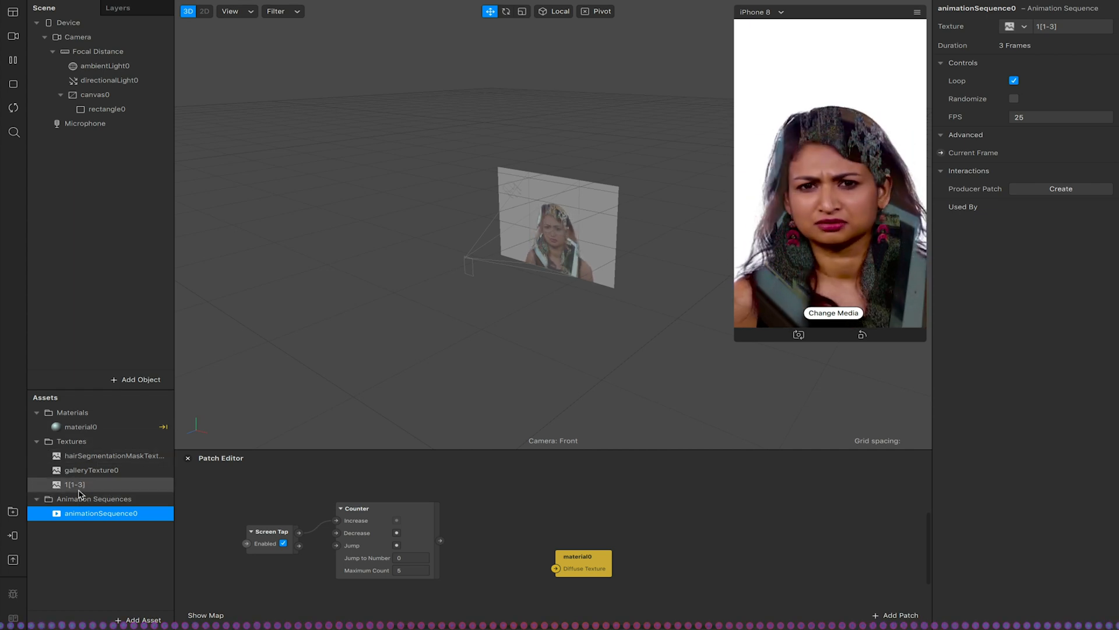
left_click(73, 484)
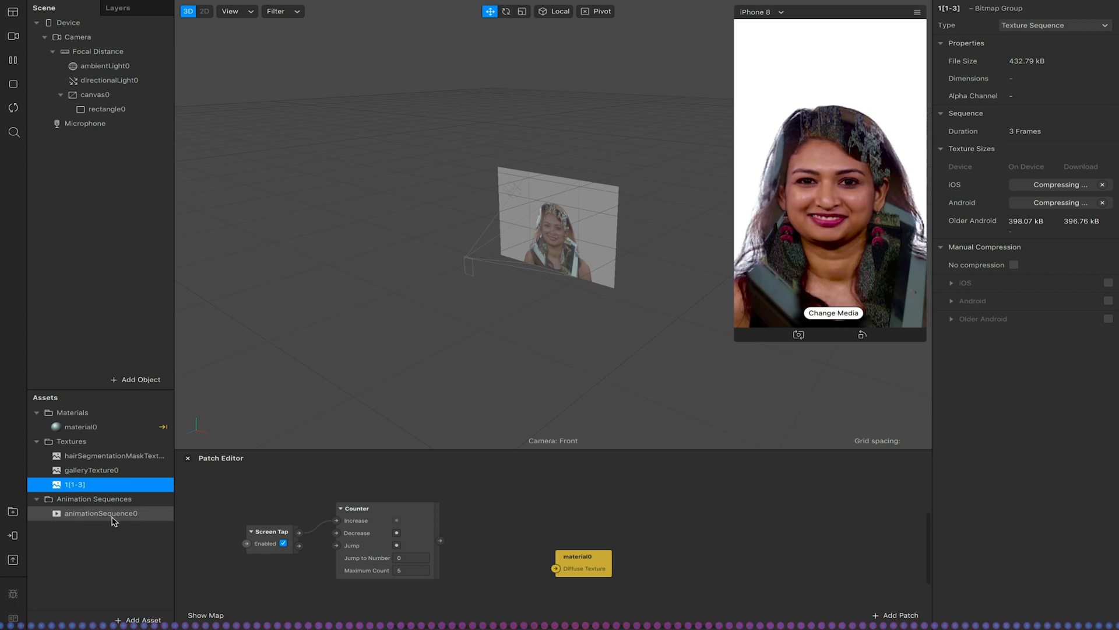
Make animationSequence0 the diffuse texture of material0
left_click(80, 427)
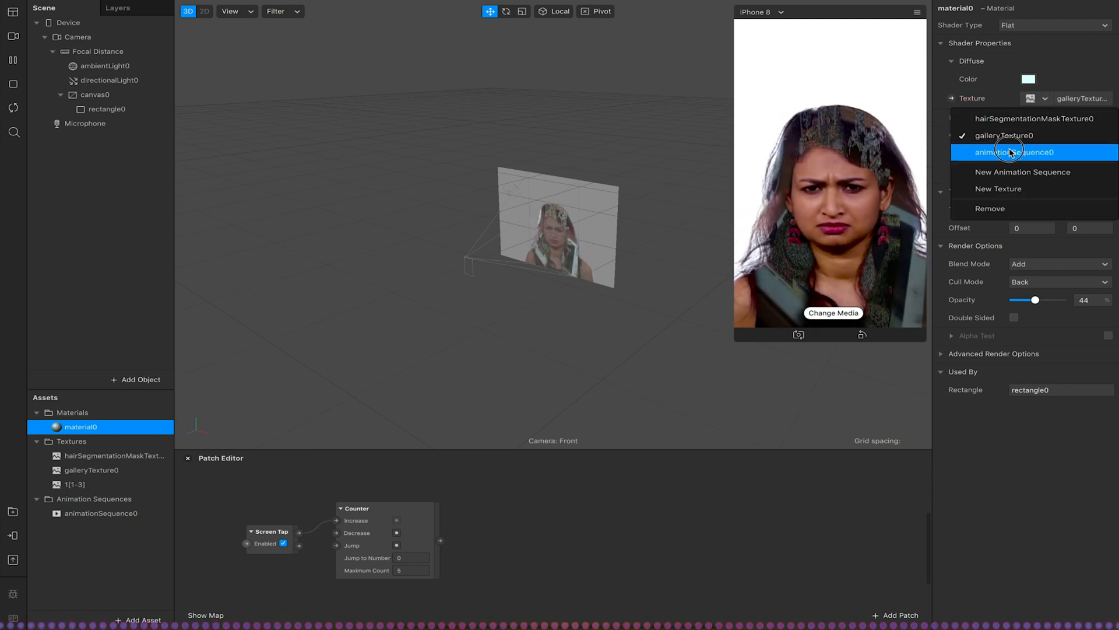
left_click(1021, 152)
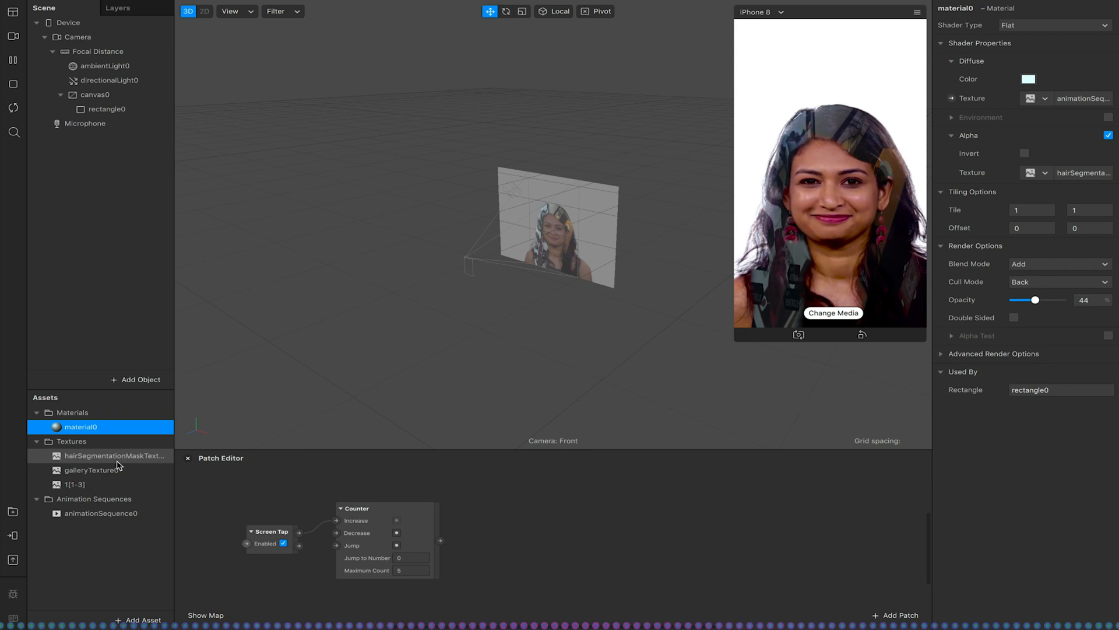
left_click(75, 484)
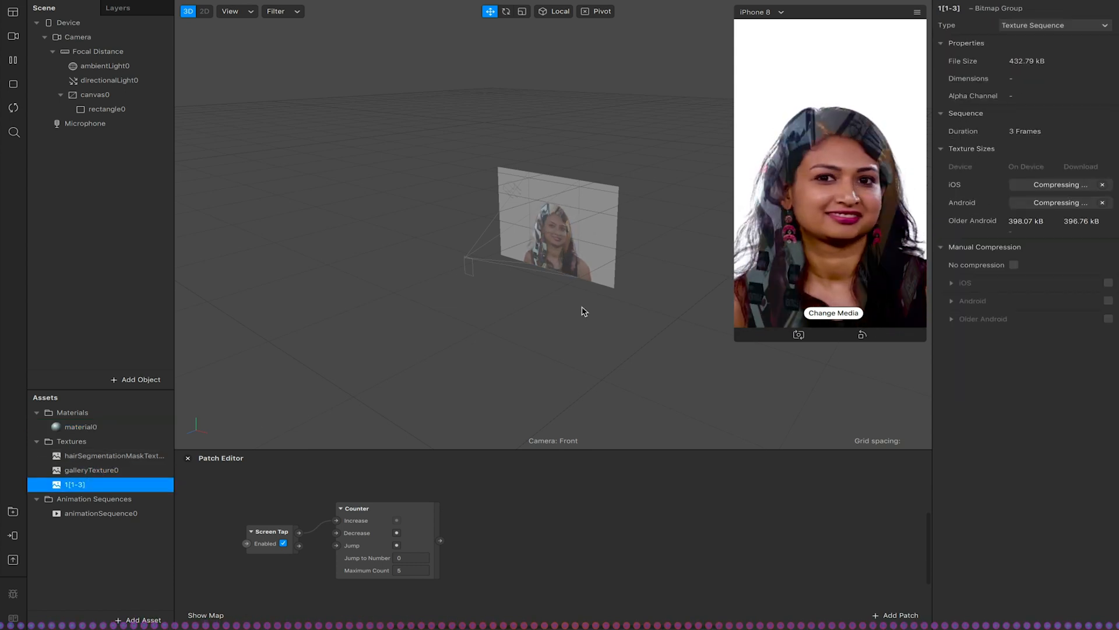
Drive the sequence's Current Frame from the Counter's Count, with Maximum Count 3
left_click(80, 427)
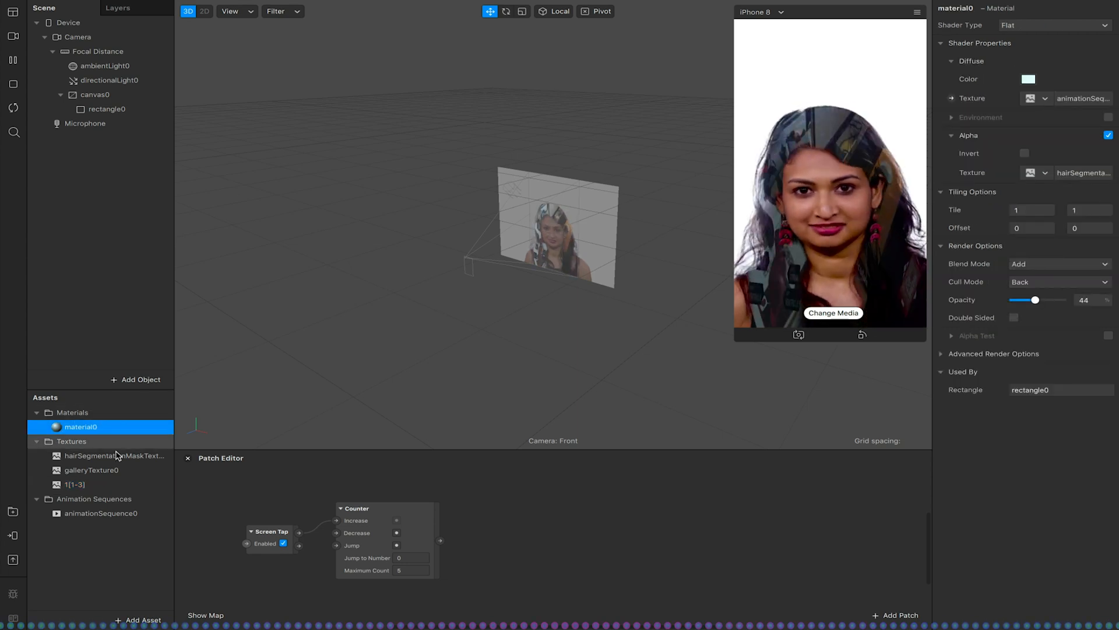
left_click(100, 512)
type("3")
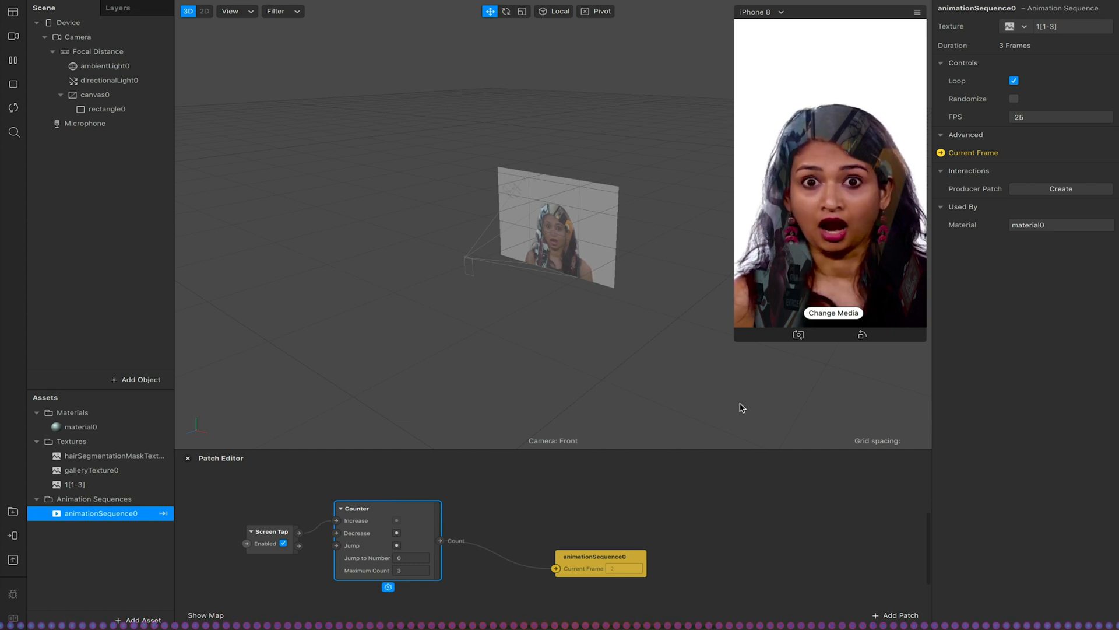
left_click(599, 556)
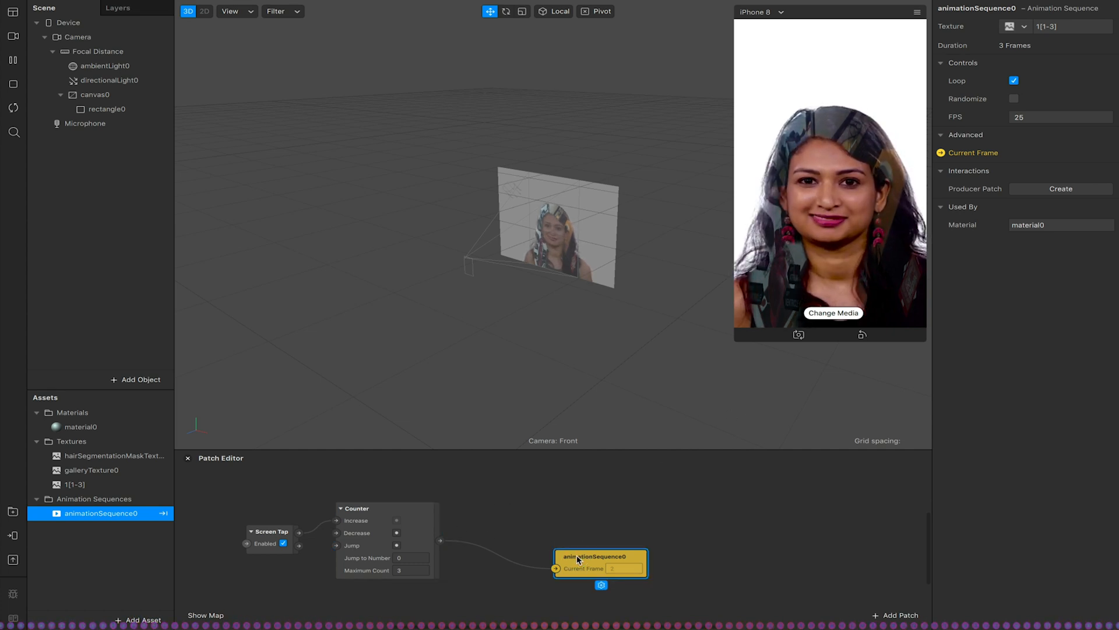
Add an Option Picker patch and set its value type to Texture instead of Number
left_click(900, 614)
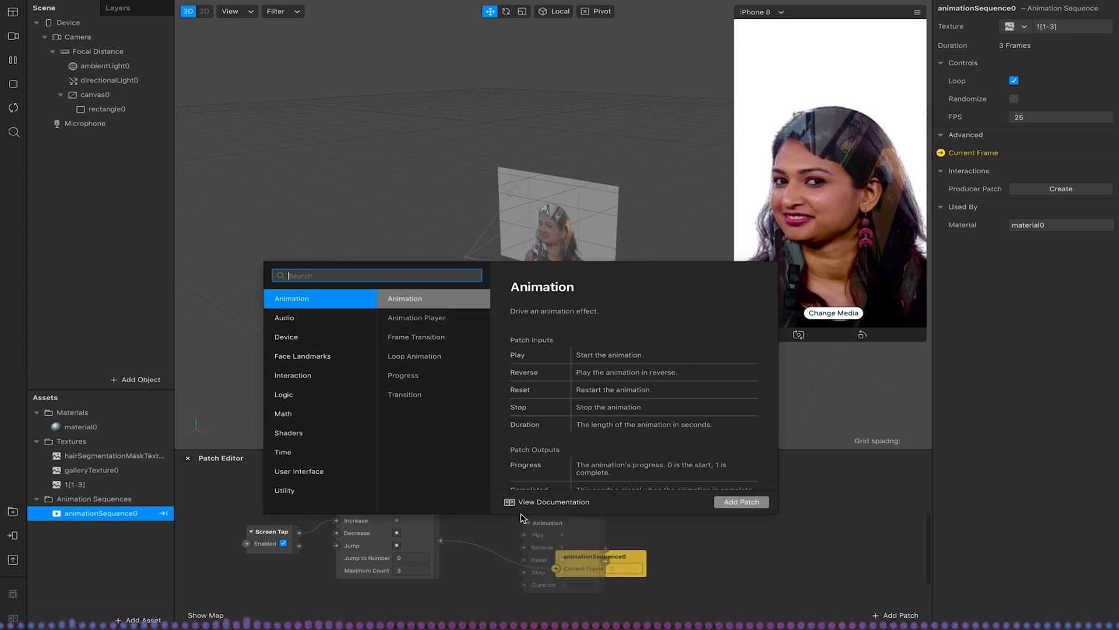
type("option")
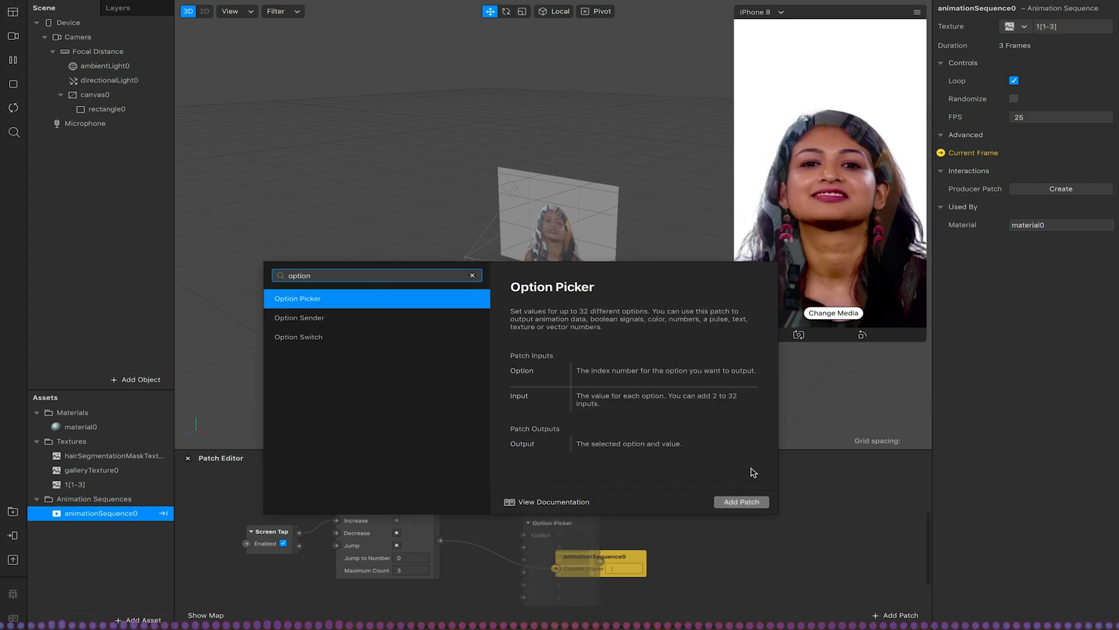
left_click(741, 502)
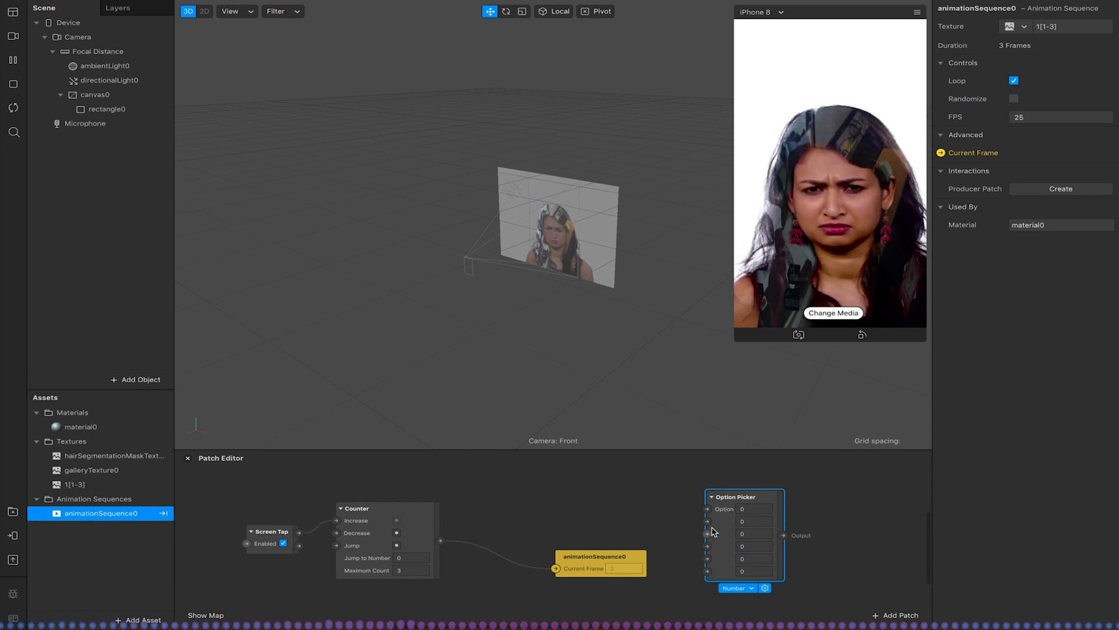
left_click(737, 588)
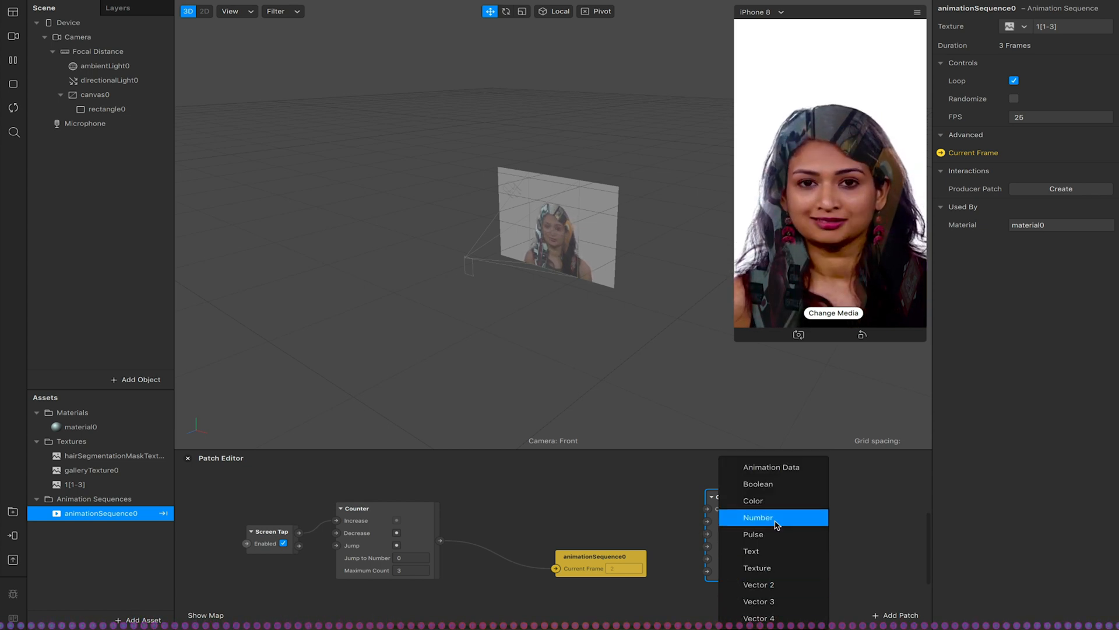
mouse_move(756, 568)
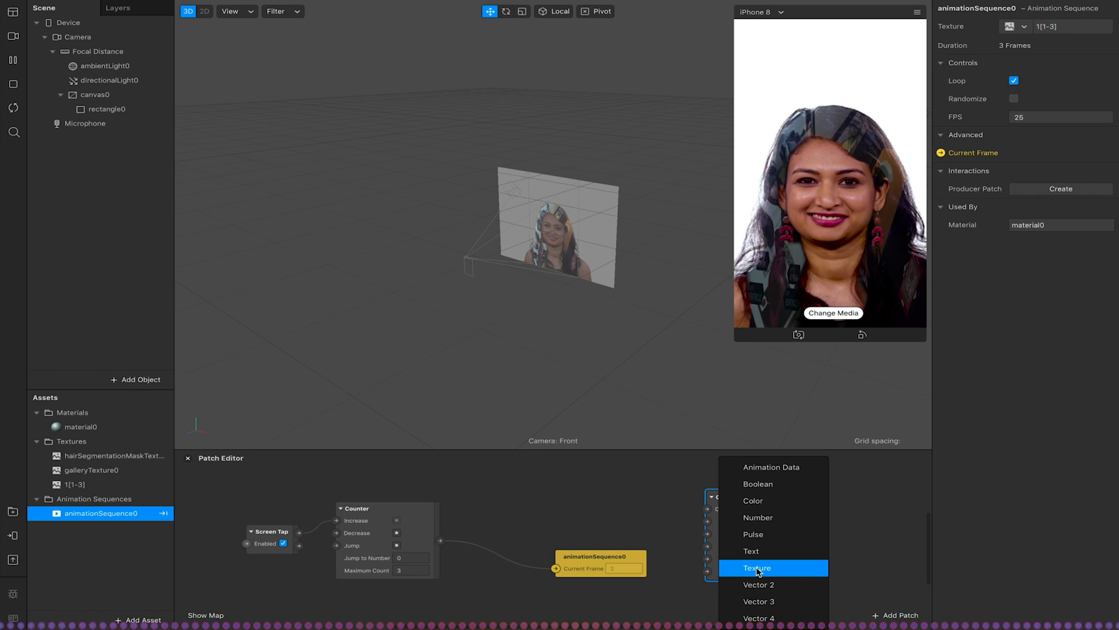
left_click(757, 568)
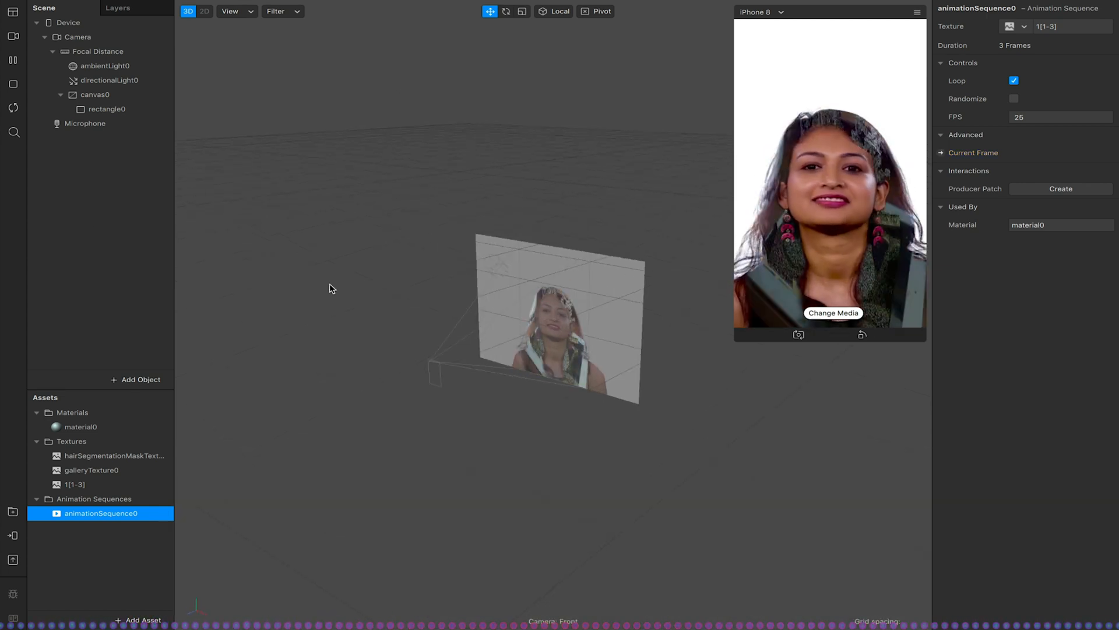
Switch the preview source to the live HD Pro Webcam C920 feed
left_click(13, 59)
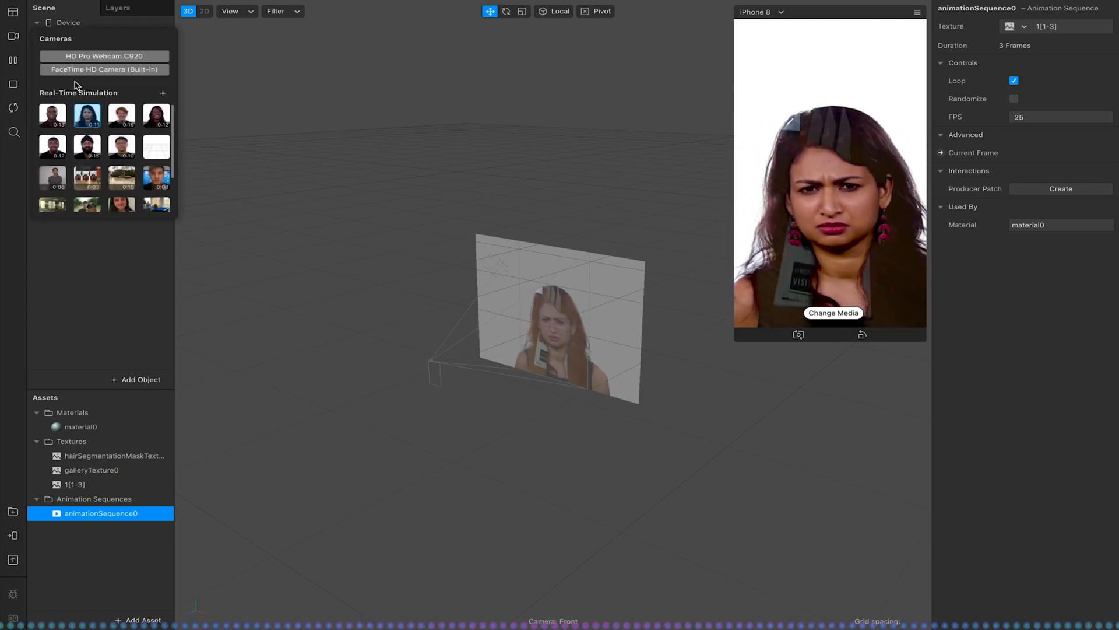
left_click(103, 56)
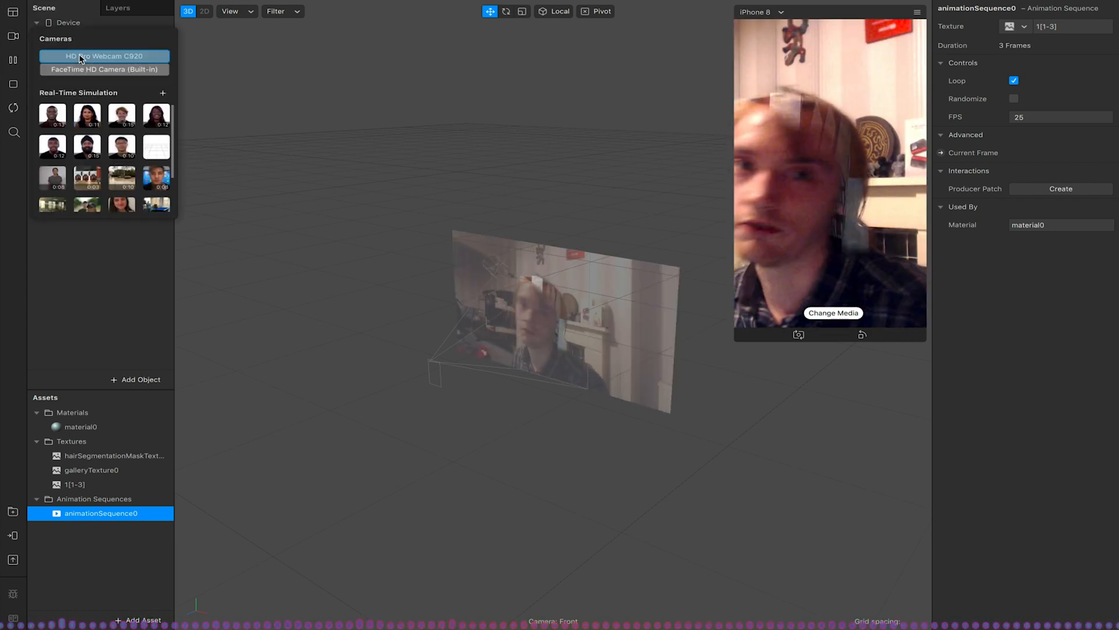